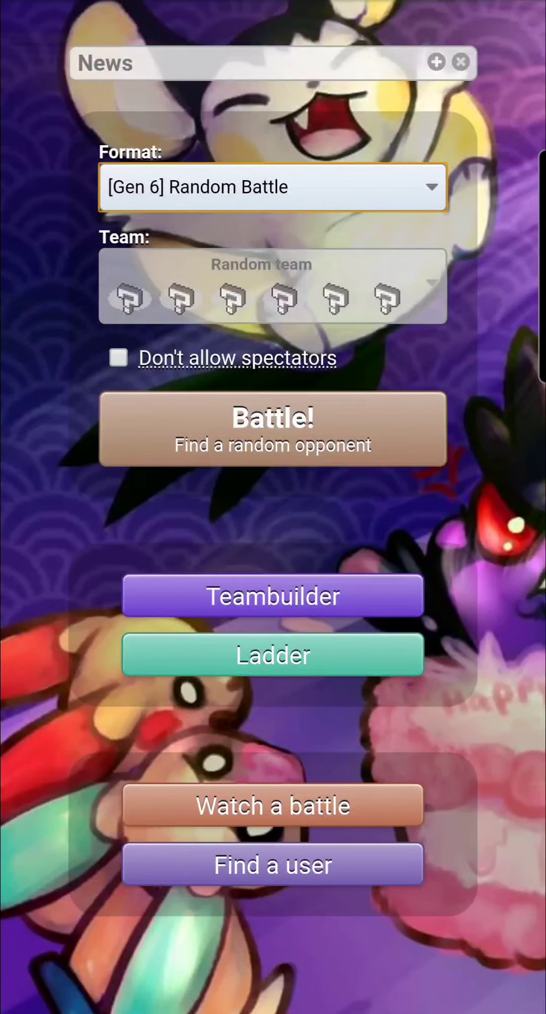
- Search for a random Gen 6 opponent and reach turn 1 with Blastoise facing Gourgeist
left_click(273, 429)
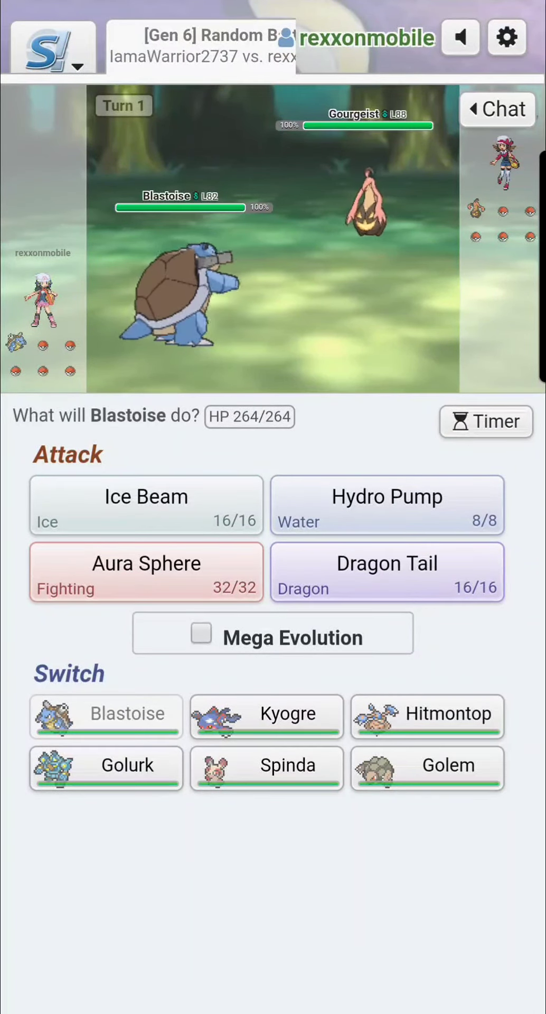
- Toggle Mega Evolution for Blastoise, re-select it, and play through to turn 3 against Spiritomb
left_click(200, 632)
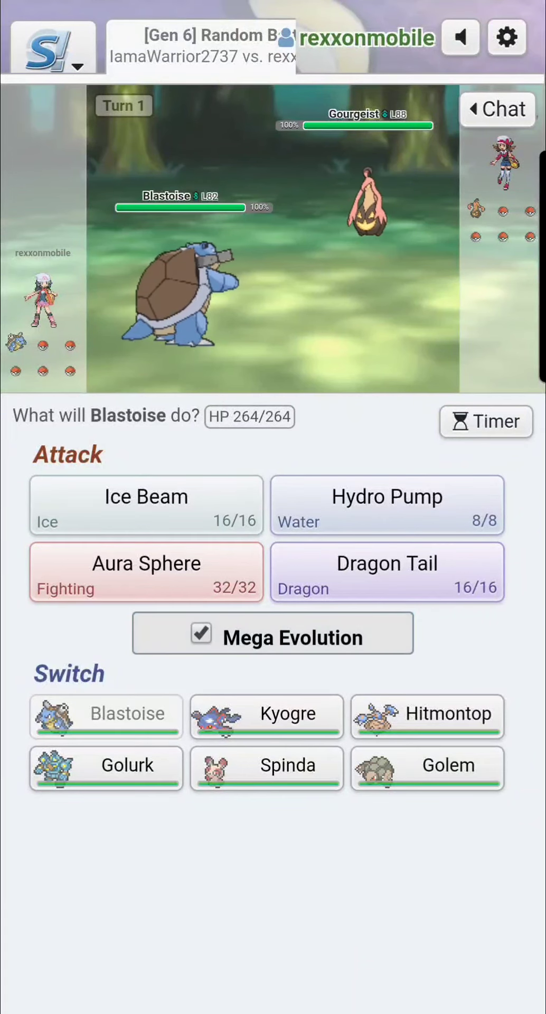
left_click(201, 636)
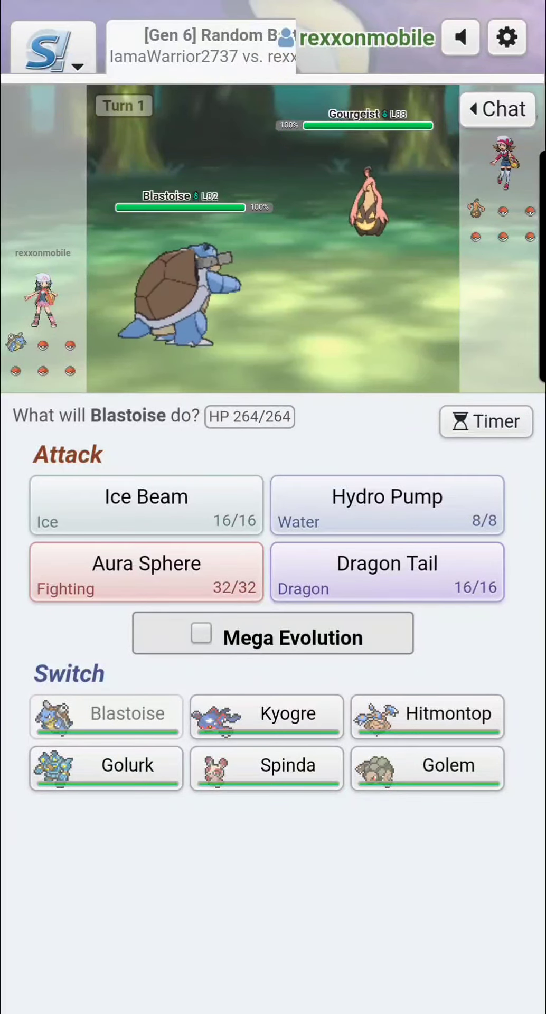
left_click(201, 638)
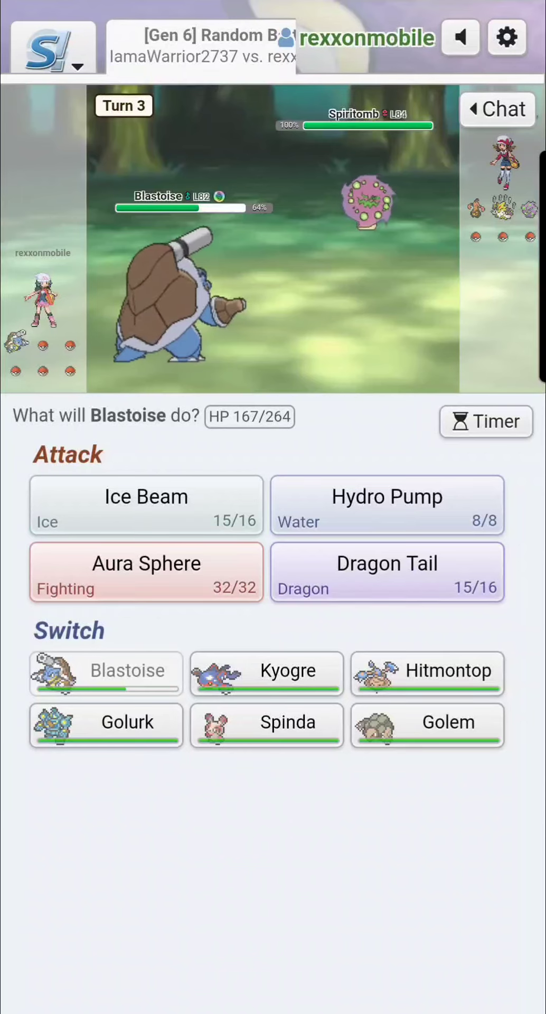
- Hit Spiritomb with Hydro Pump, then bring Kyogre in so rain starts
left_click(387, 505)
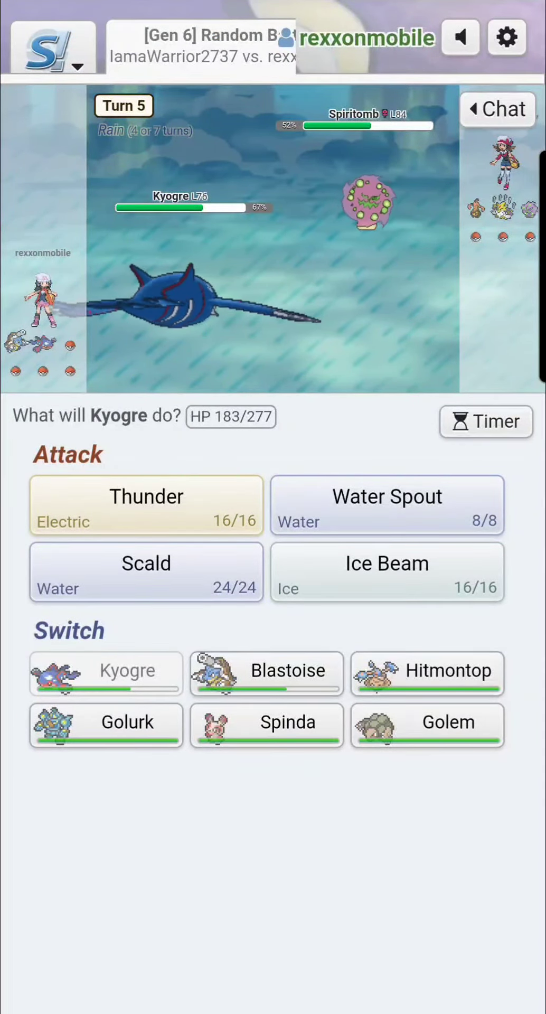
mouse_move(386, 505)
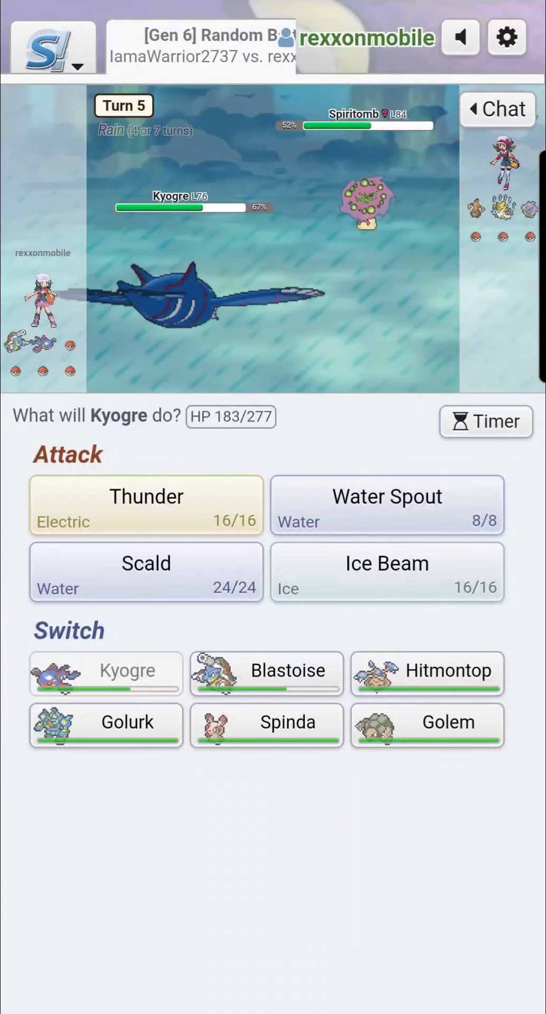
- Lock in Kyogre's Scald for turn 5 and wait on the opponent
left_click(145, 571)
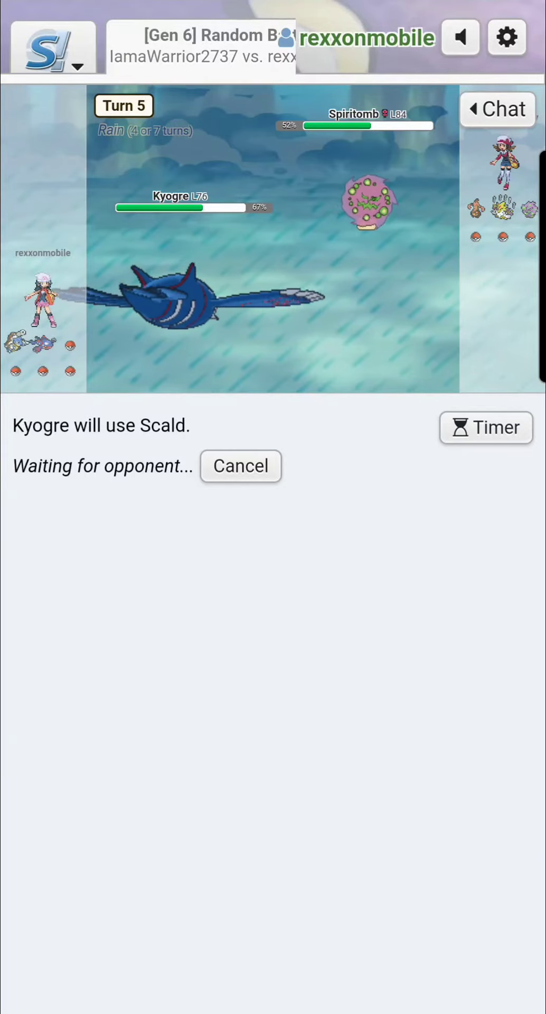
- Start the battle timer at 2:30, check the battle log, and return to the battle view
left_click(485, 428)
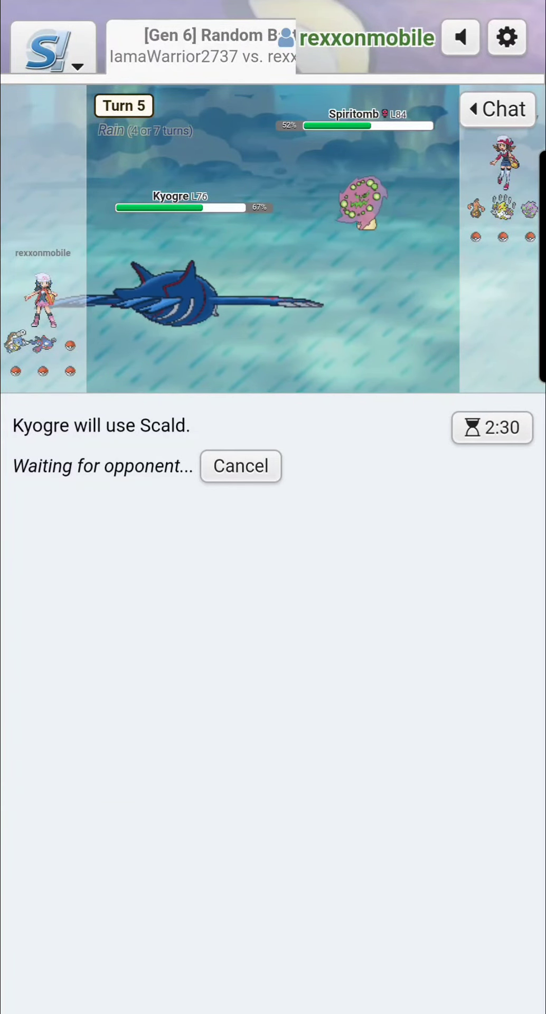
left_click(496, 108)
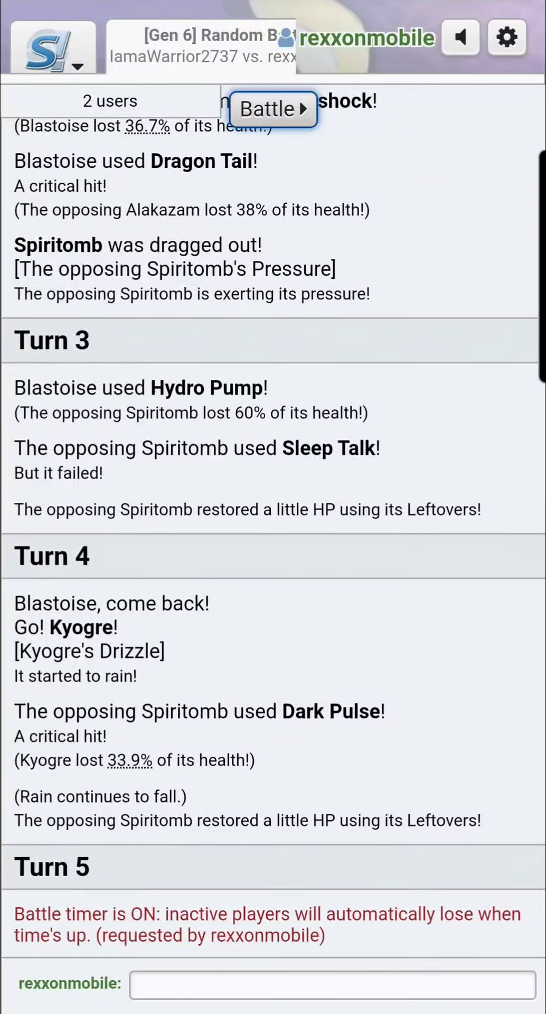
left_click(267, 108)
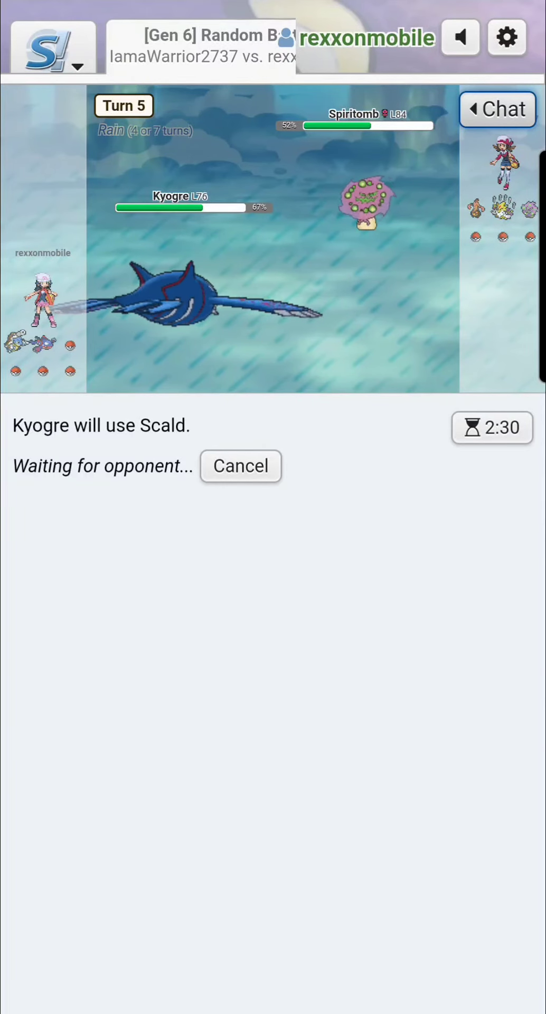
- Watch the timer warnings in the log and return as the idle opponent loses by inactivity
left_click(497, 109)
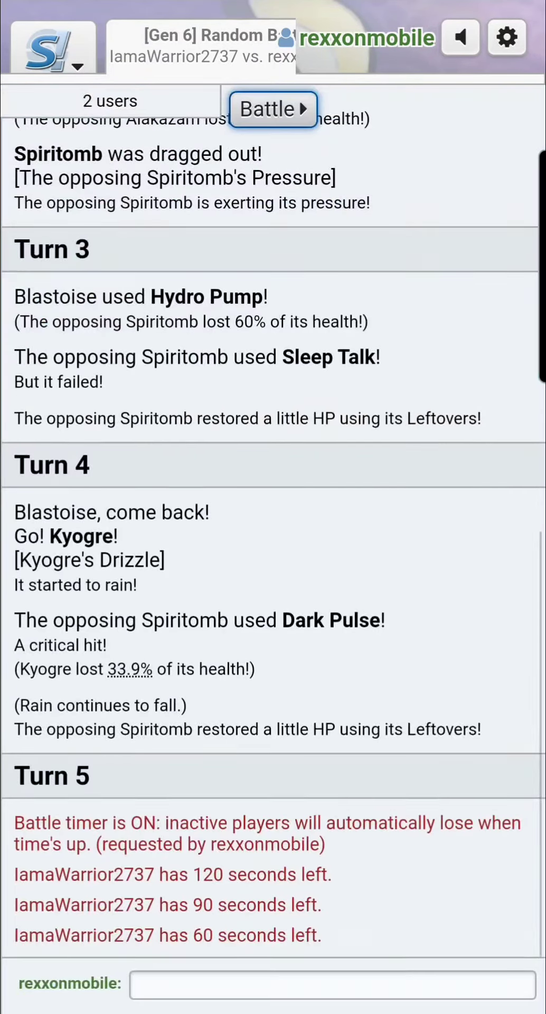
left_click(272, 109)
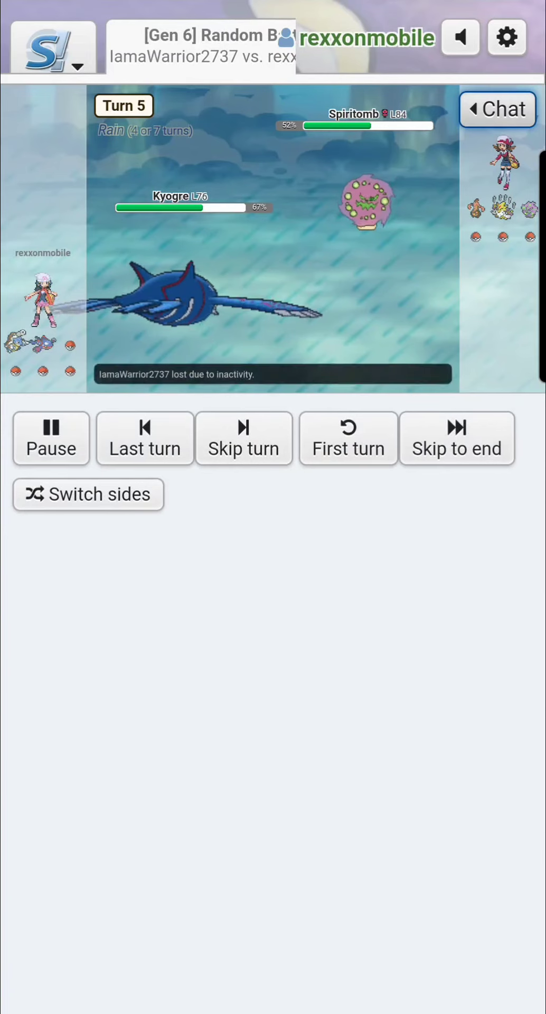
- Leave the finished battle and return home with Gen 6 Random Battle still selected
left_click(456, 437)
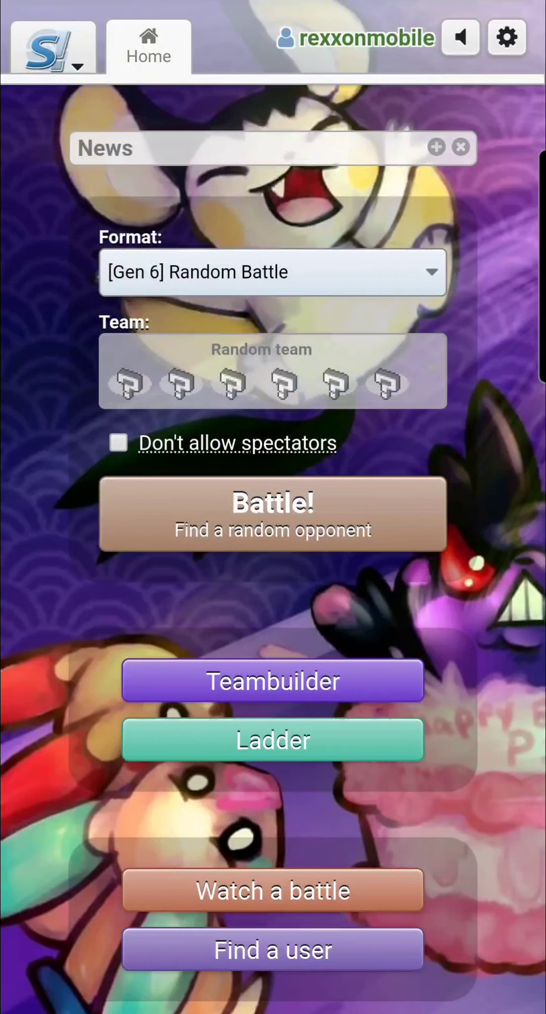
- Find a new random Gen 6 opponent and choose Hawlucha's turn-1 move against Swellow
left_click(272, 514)
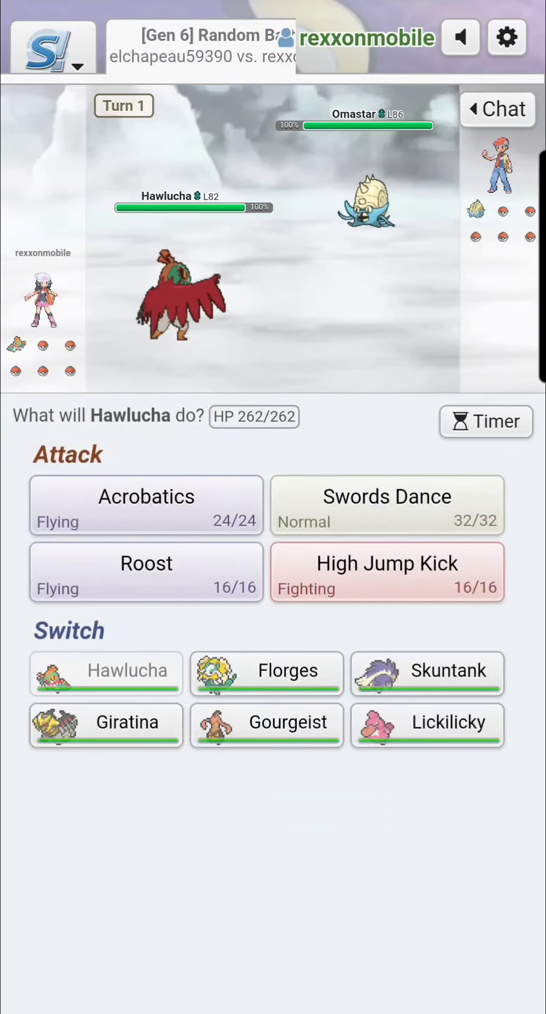
left_click(182, 291)
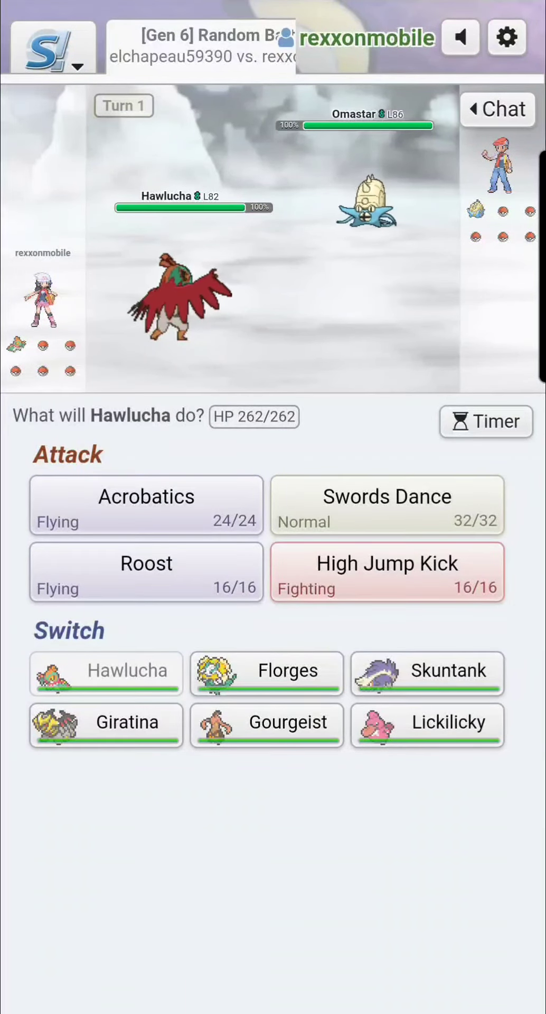
left_click(387, 571)
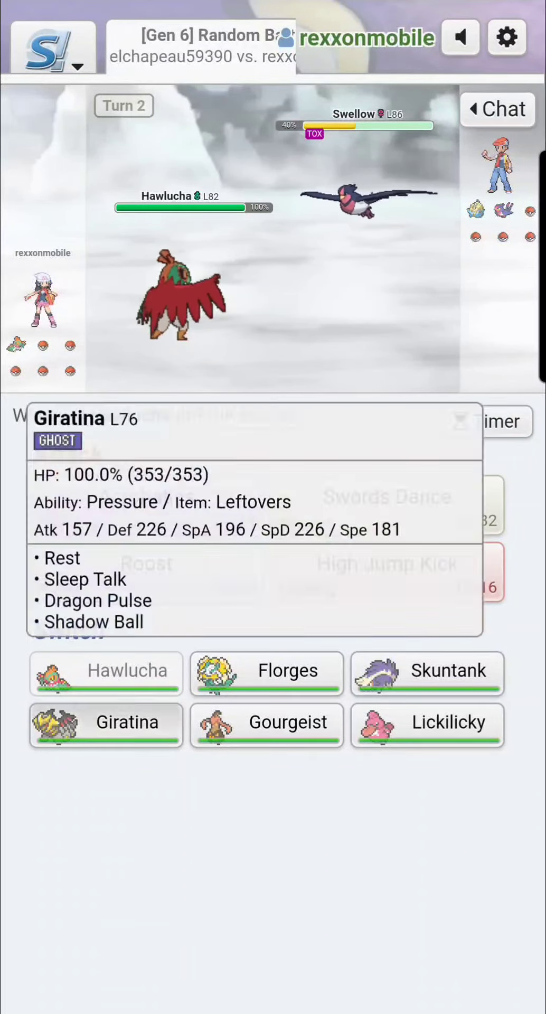
- Send in Giratina for Hawlucha and attack Omastar with Shadow Ball, reaching turn 7
left_click(105, 722)
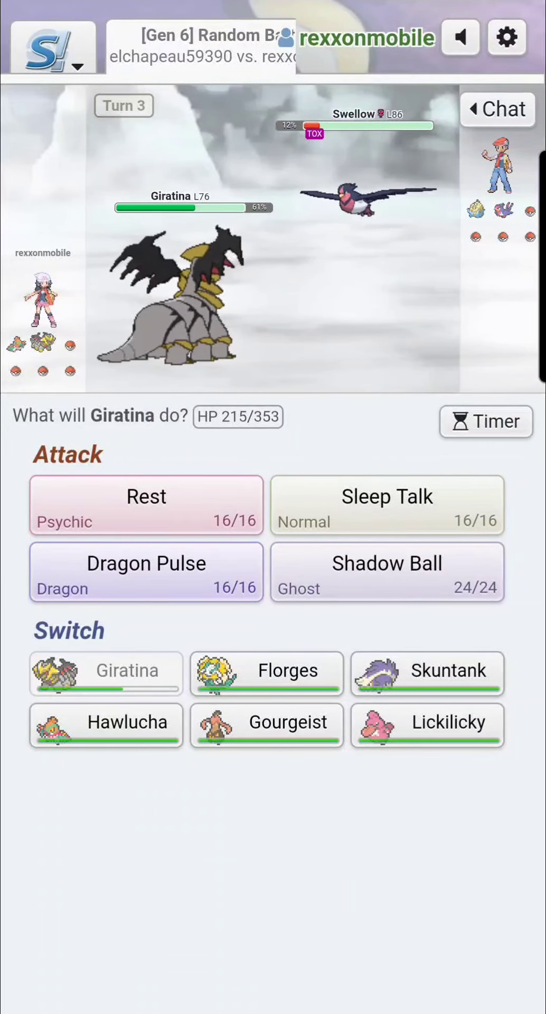
mouse_move(266, 724)
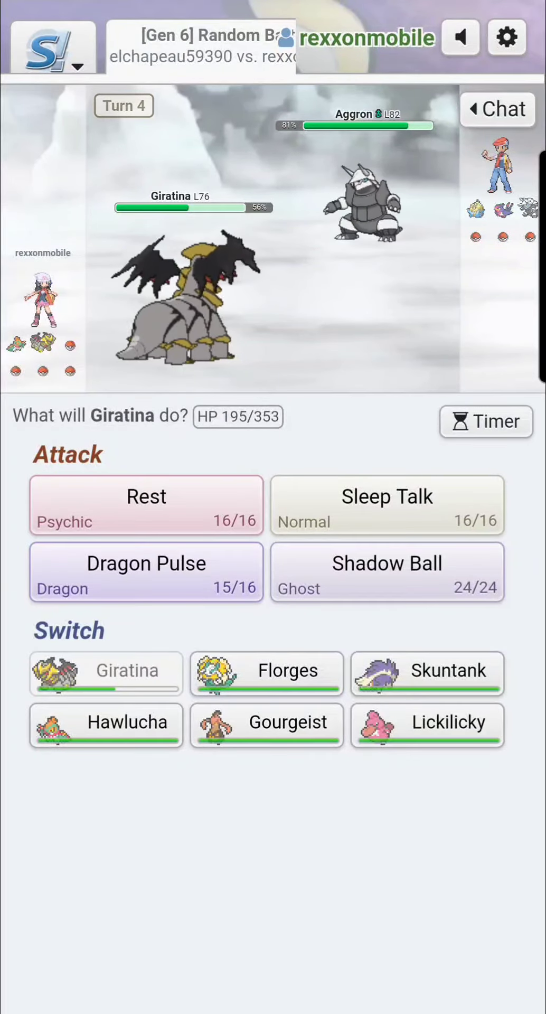
mouse_move(426, 674)
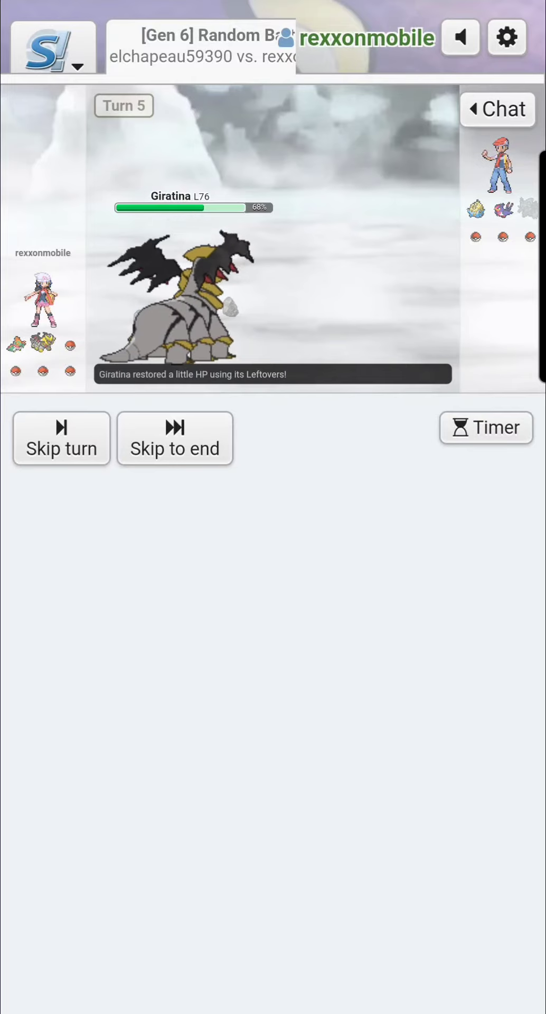
left_click(61, 448)
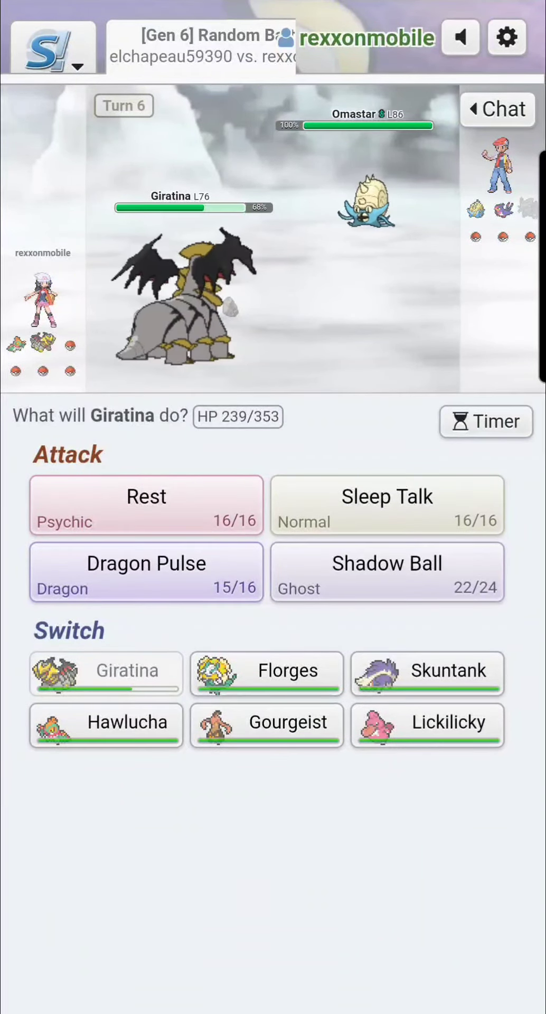
mouse_move(386, 571)
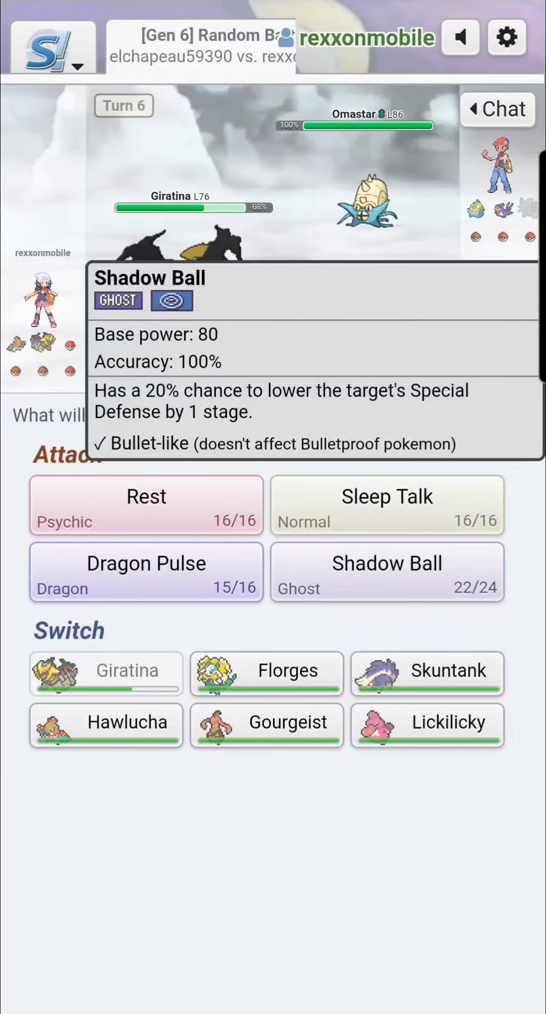
left_click(386, 573)
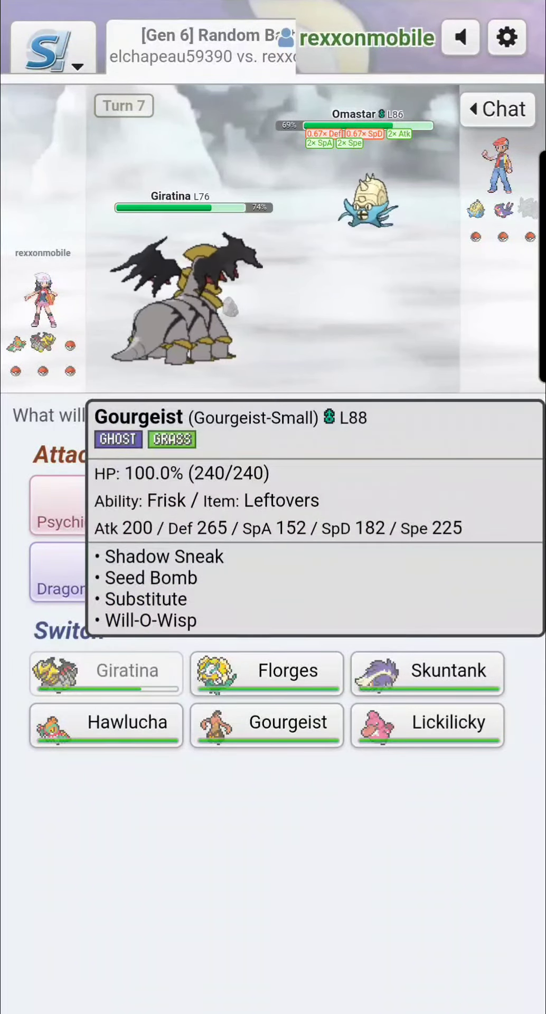
- Send Gourgeist in, then knock out Omastar with Lickilicky's Power Whip, reaching turn 9
left_click(265, 724)
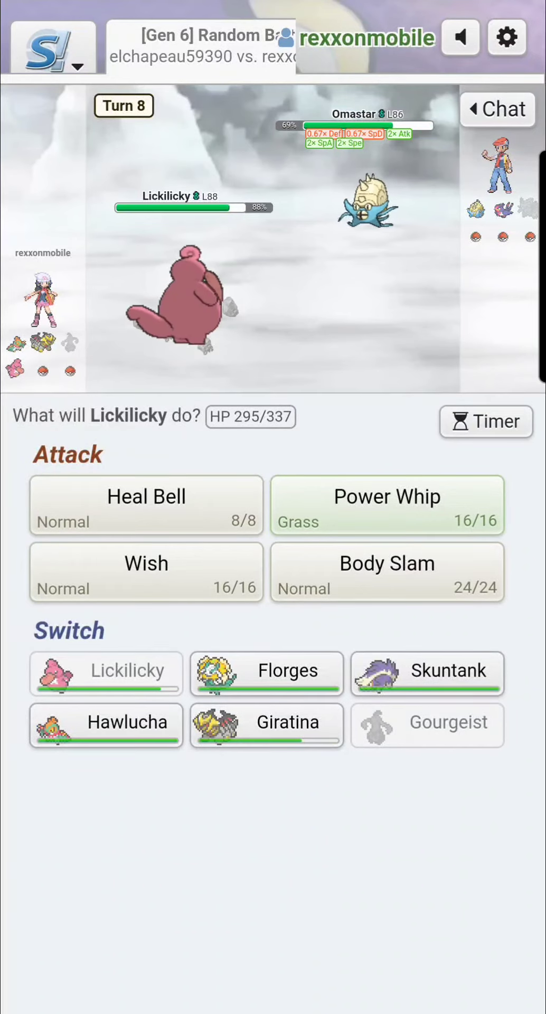
left_click(387, 505)
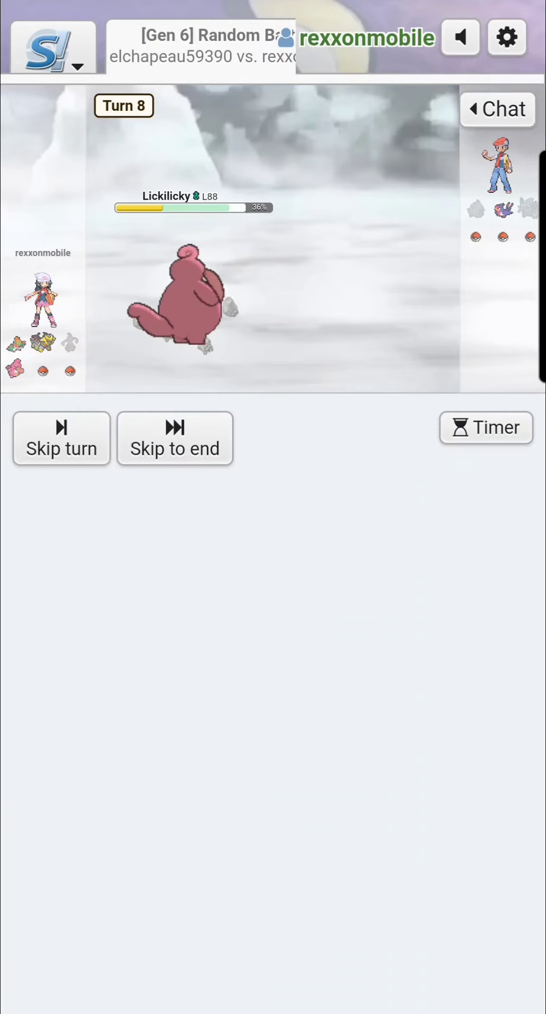
left_click(61, 437)
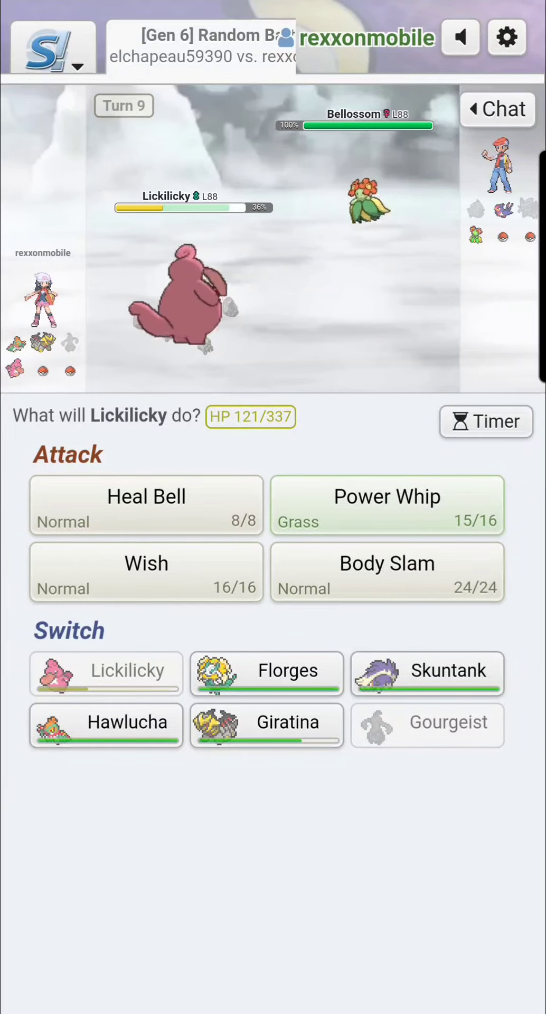
- Have Lickilicky use Wish, switch in Giratina, and fight on until Skuntank faces Dialga
left_click(146, 571)
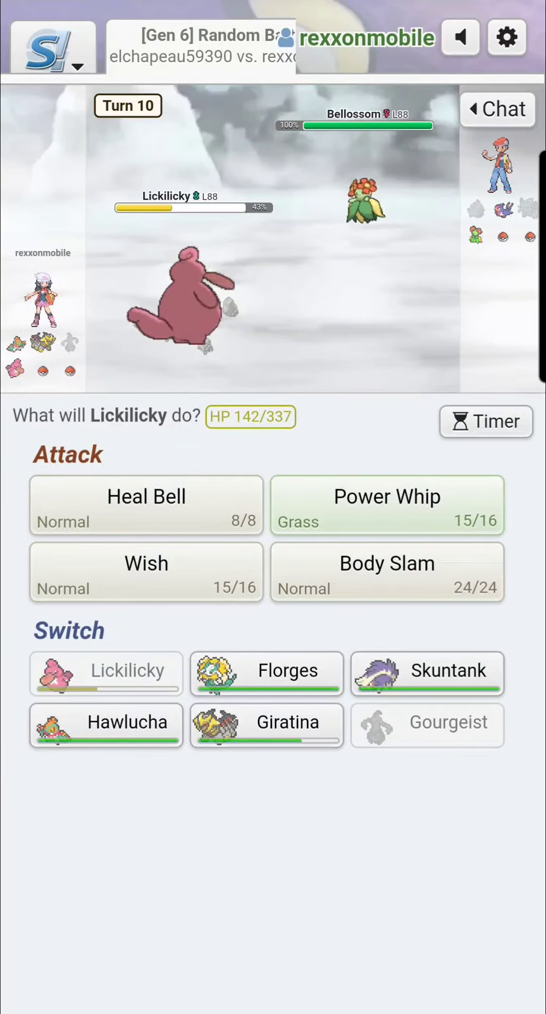
left_click(266, 724)
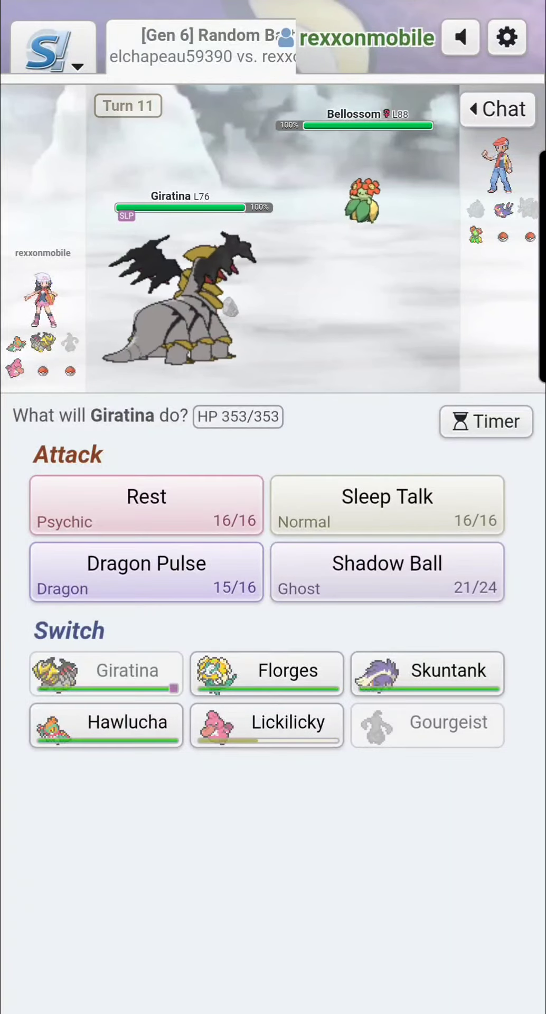
left_click(266, 724)
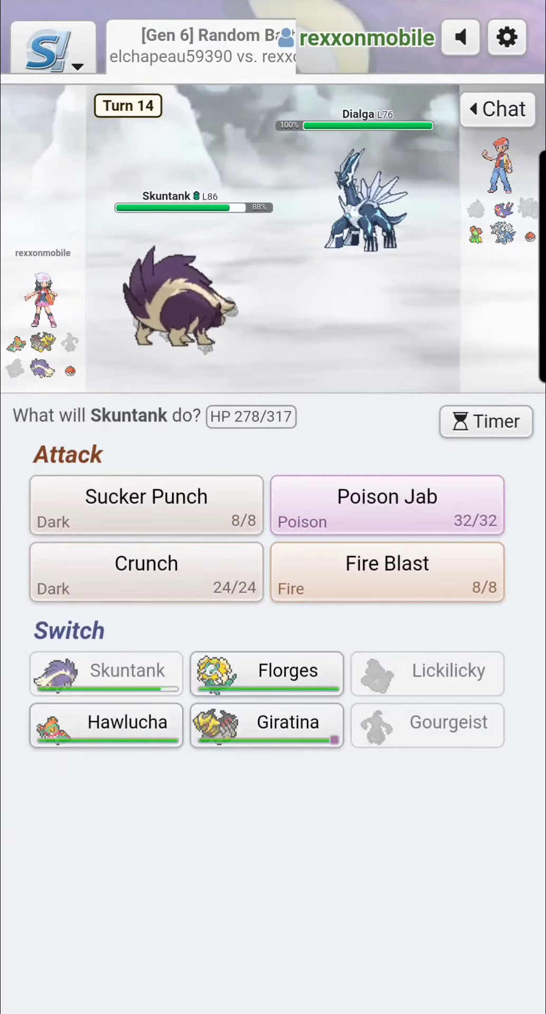
- Bring Giratina back in, use Sleep Talk against Dialga, then replace the fainted Giratina with Hawlucha
left_click(387, 571)
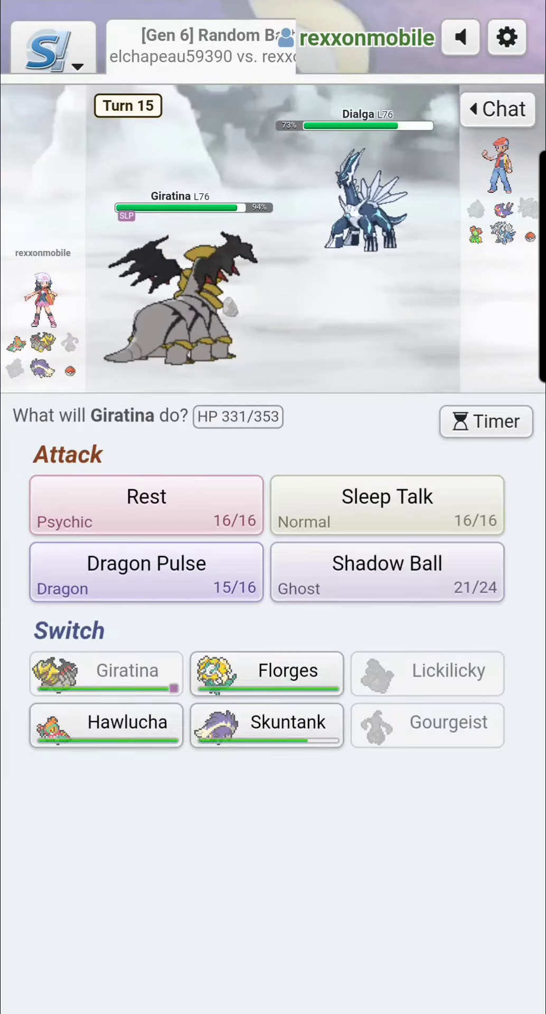
left_click(386, 506)
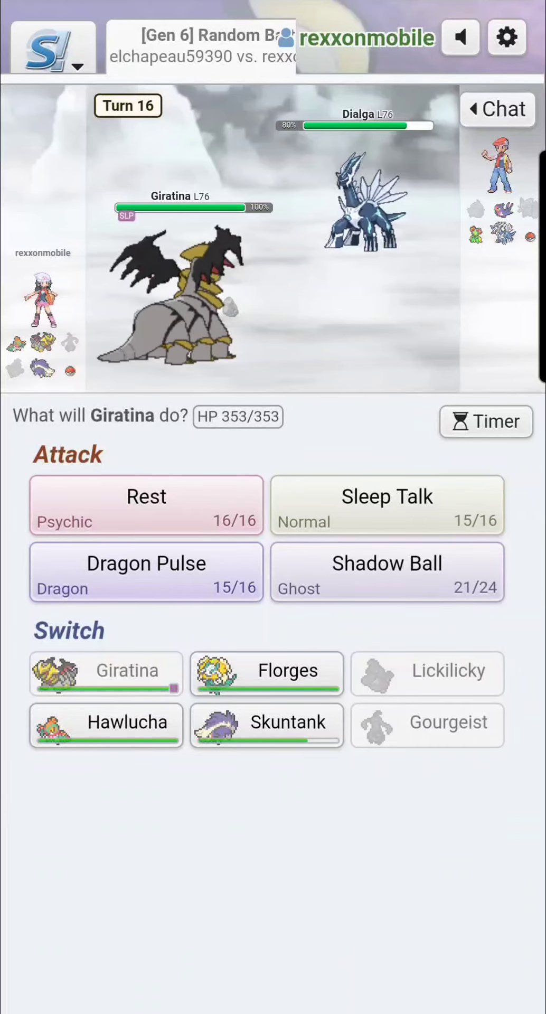
left_click(386, 505)
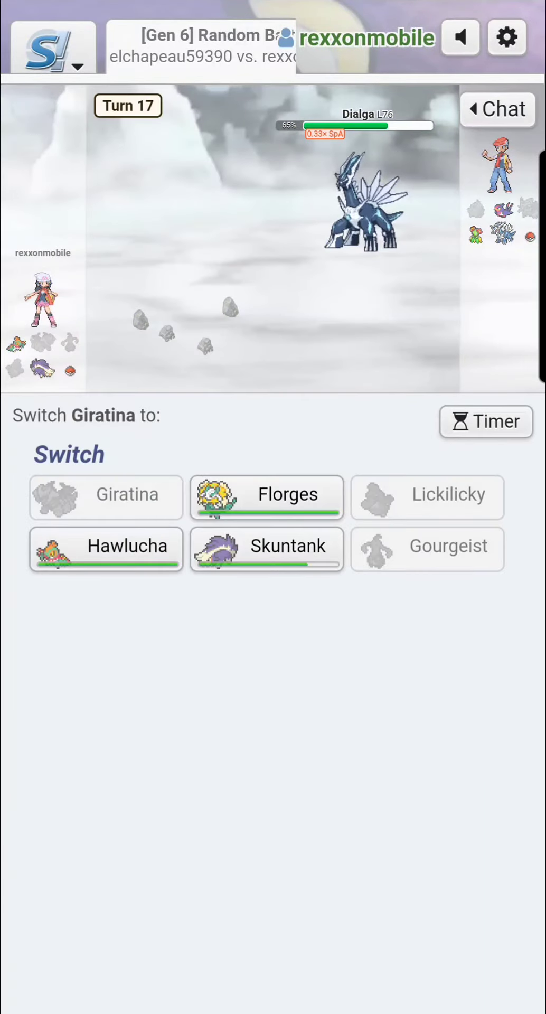
left_click(106, 549)
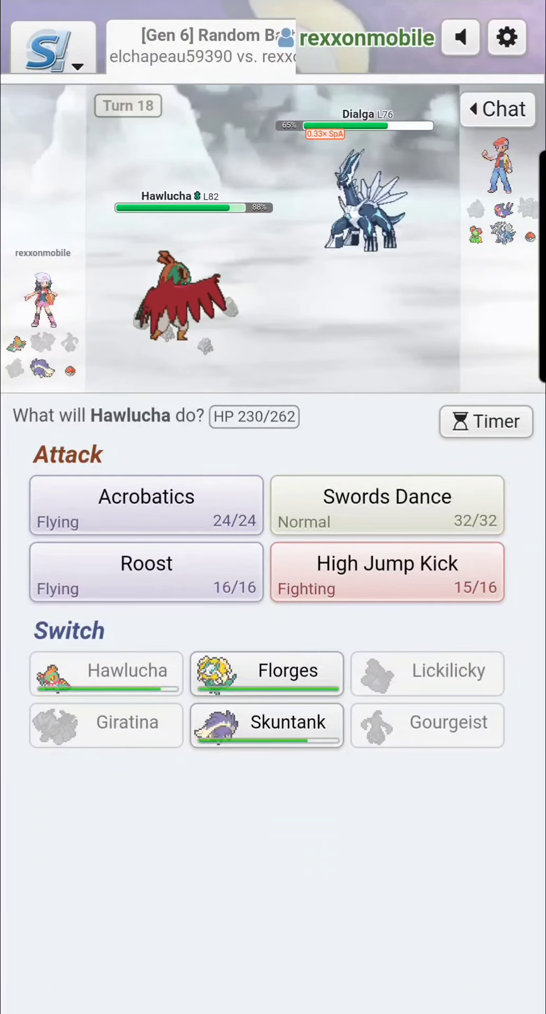
- Use Swords Dance with Hawlucha, switch to Skuntank, and knock out Deoxys with Sucker Punch
left_click(386, 505)
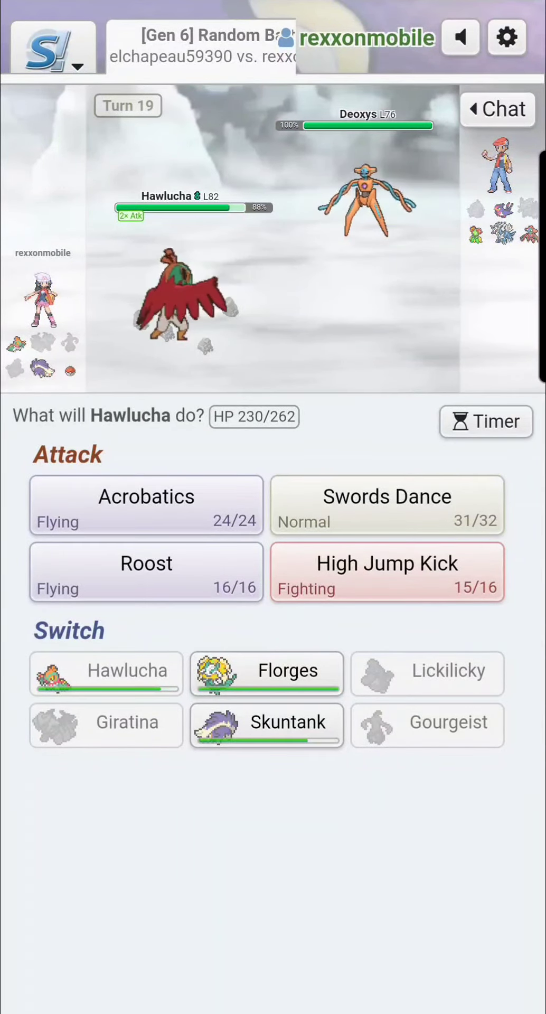
left_click(266, 724)
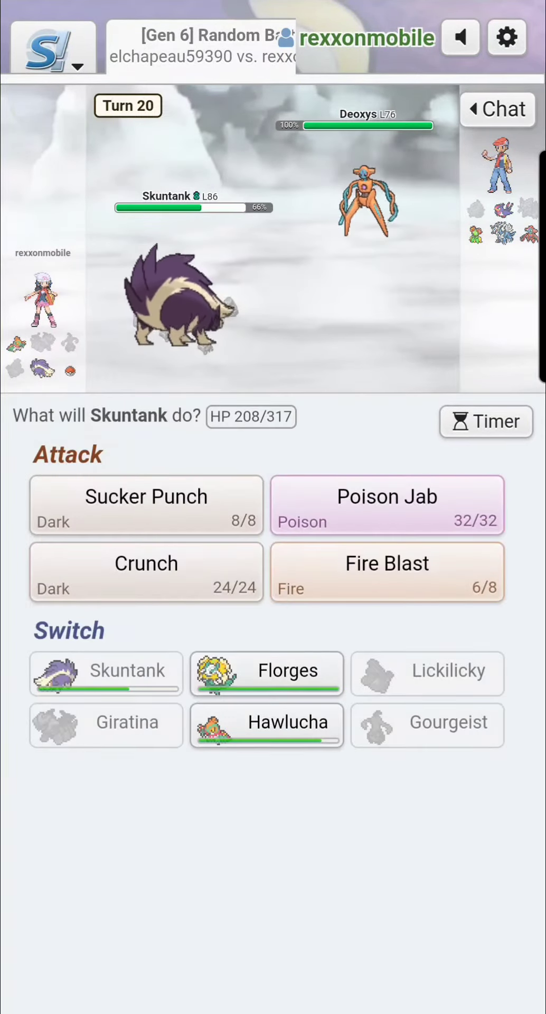
left_click(145, 504)
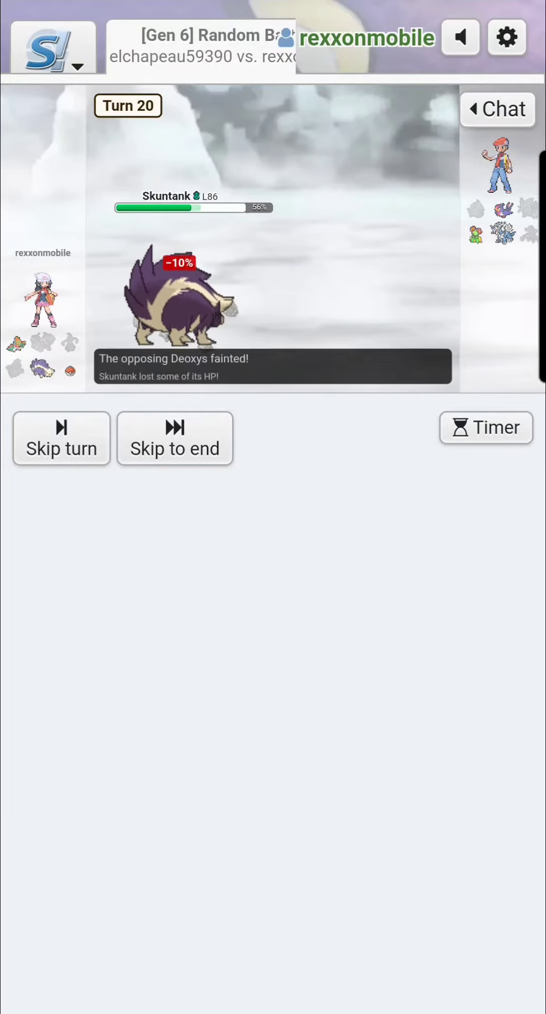
- Hit Swellow with Skuntank's Sucker Punch, attack Dialga until Skuntank faints, then send in Florges
left_click(62, 437)
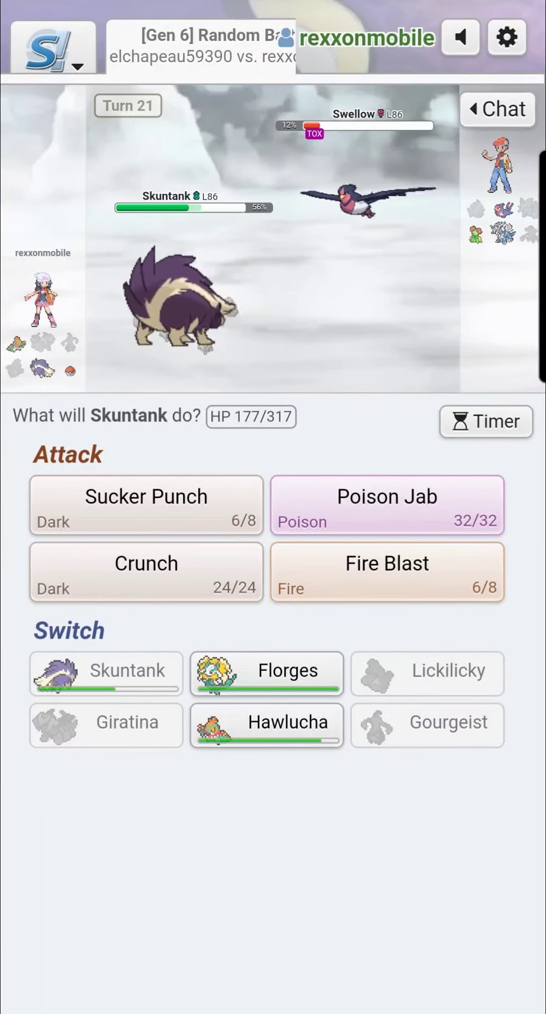
left_click(386, 504)
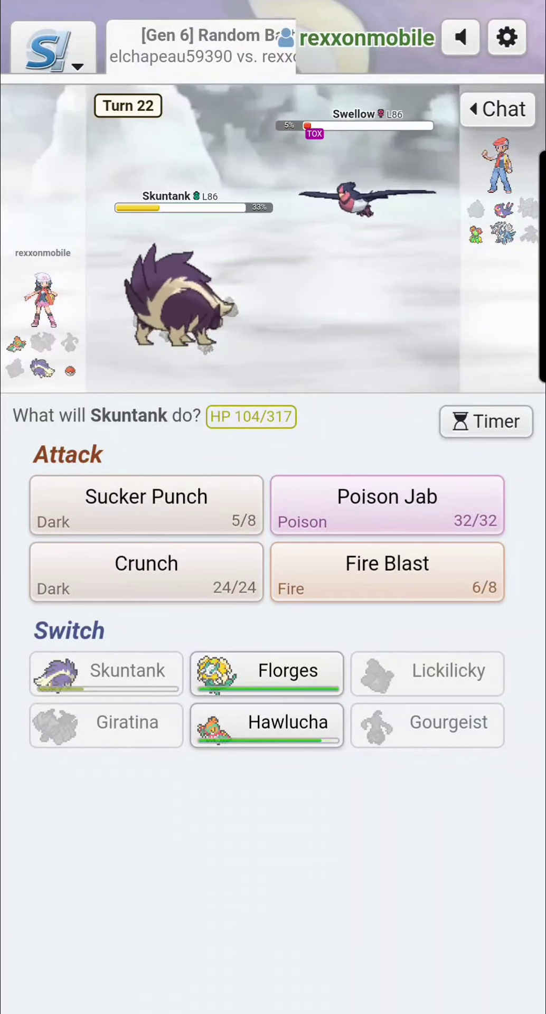
left_click(146, 506)
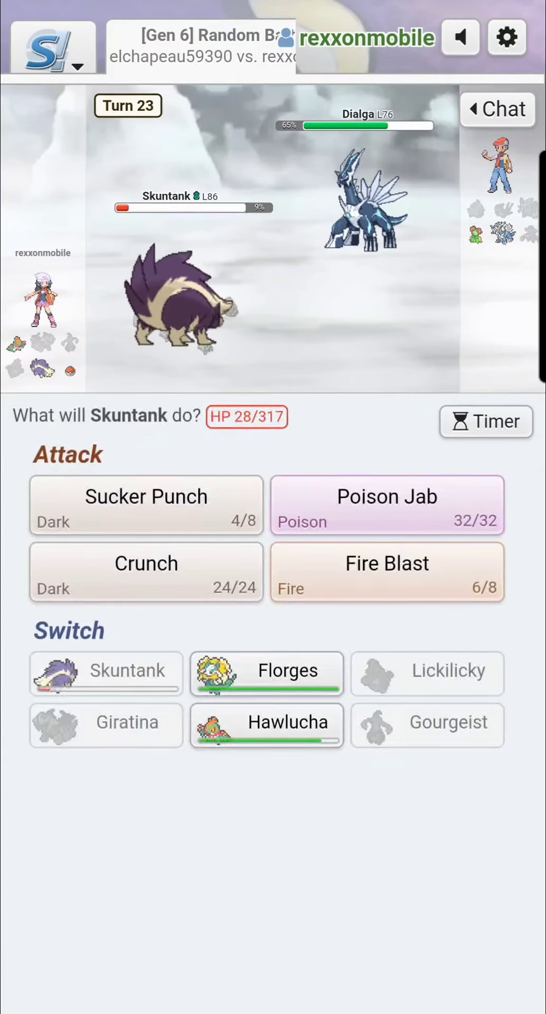
left_click(387, 571)
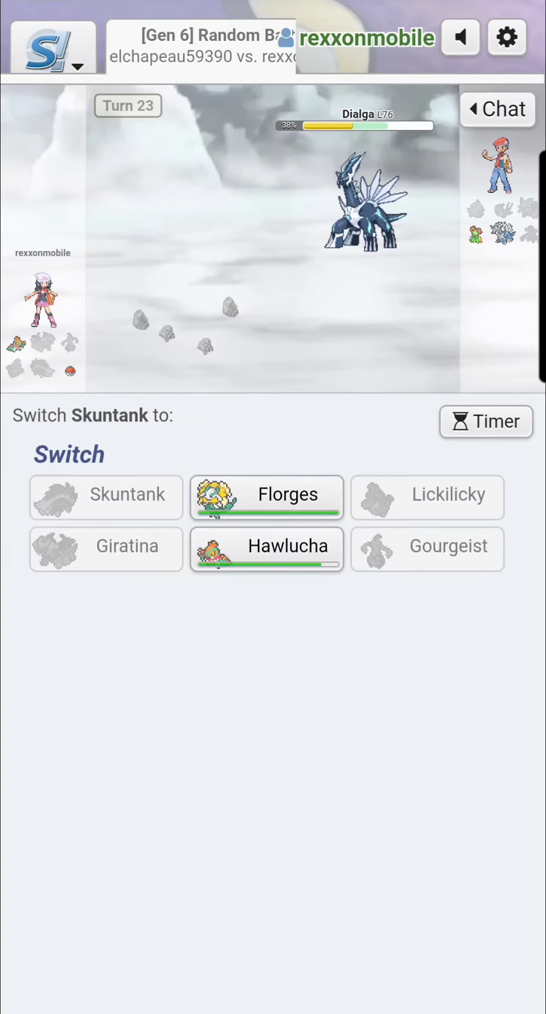
left_click(267, 496)
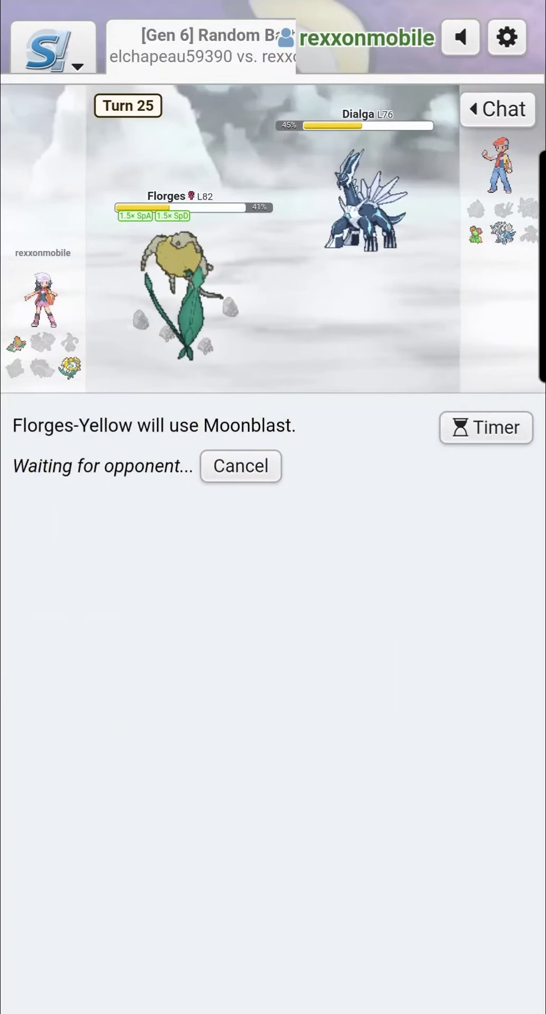
- Take back the queued Moonblast and attack with Florges each turn until it faints, leaving Hawlucha in
left_click(240, 466)
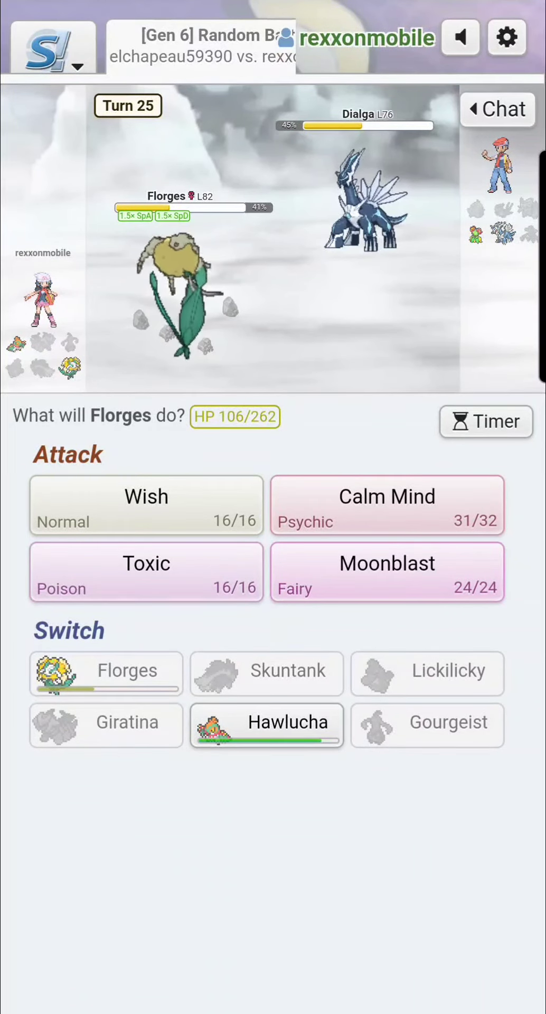
left_click(387, 571)
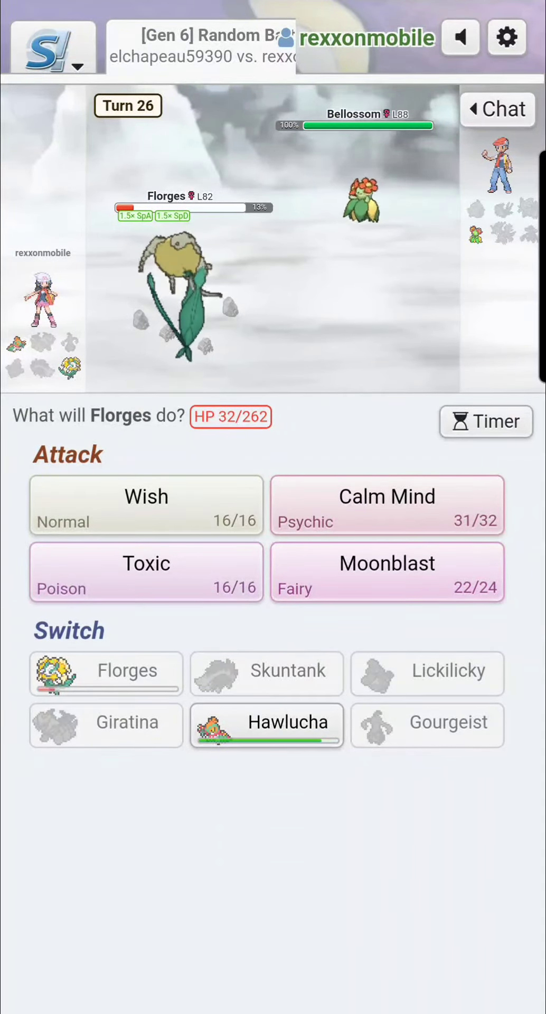
left_click(146, 571)
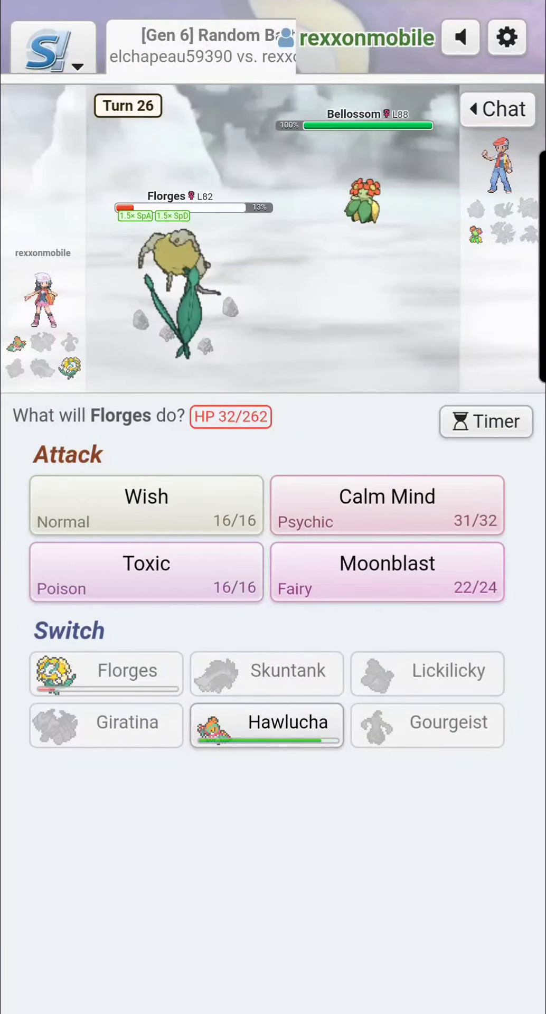
left_click(387, 571)
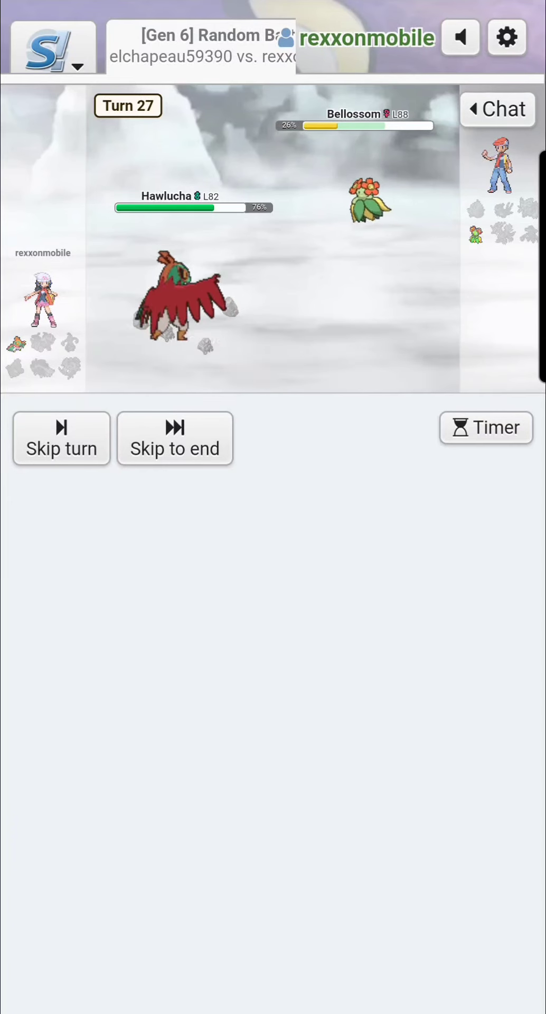
- Attack Bellossom with Hawlucha, boost with Swords Dance, and attack again on turn 31
left_click(61, 437)
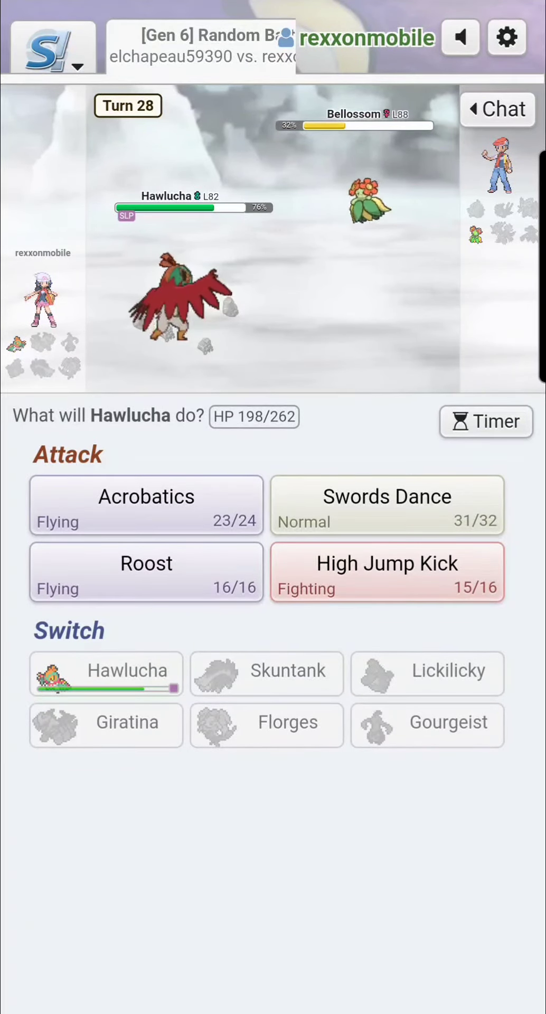
left_click(386, 505)
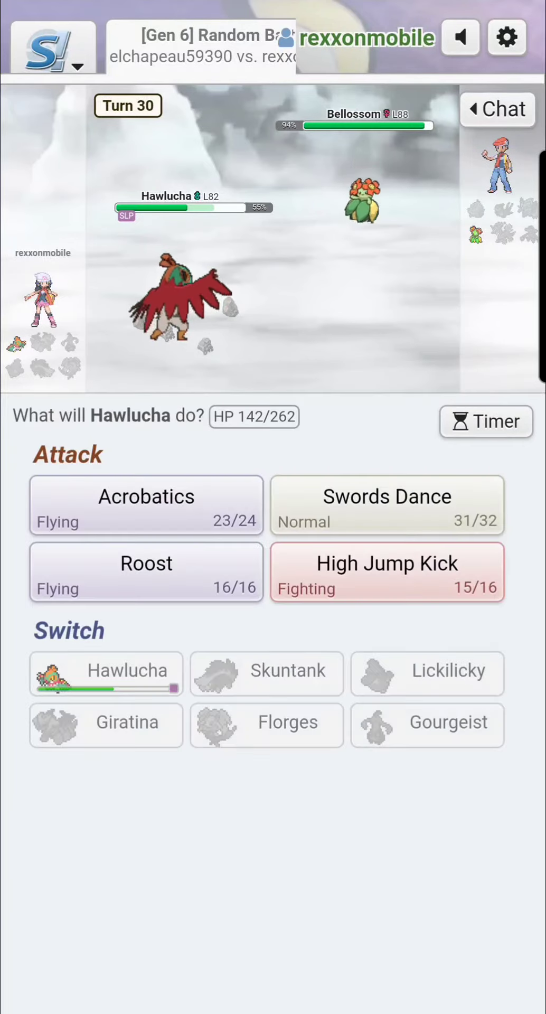
left_click(386, 505)
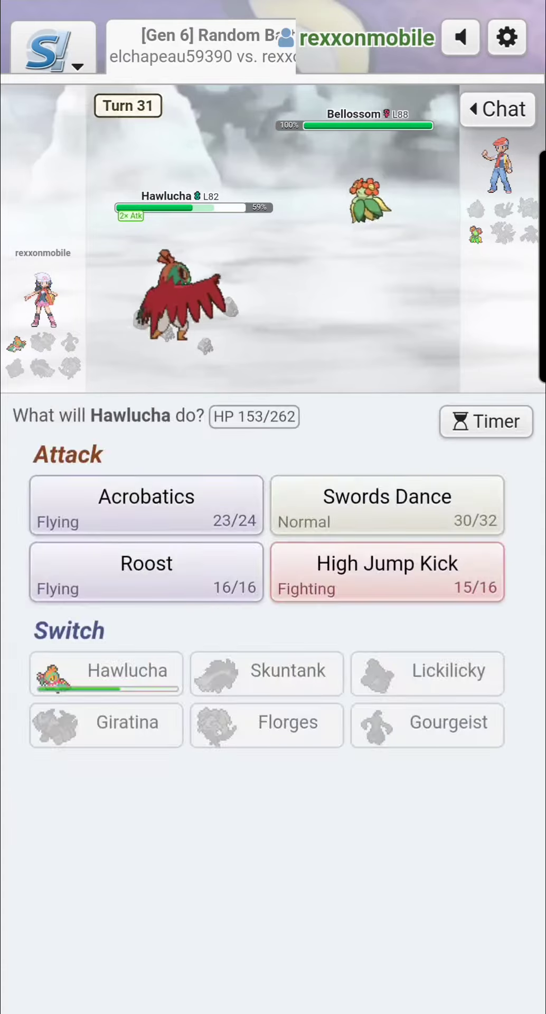
left_click(145, 506)
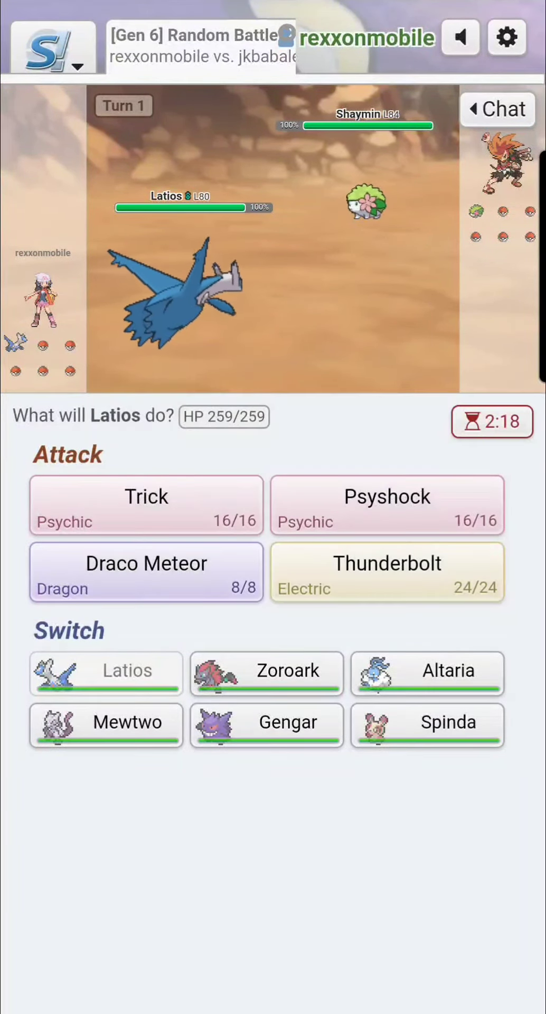
- Hit Shaymin with Latios's Draco Meteor, then cancel a queued switch to Zoroark
left_click(266, 672)
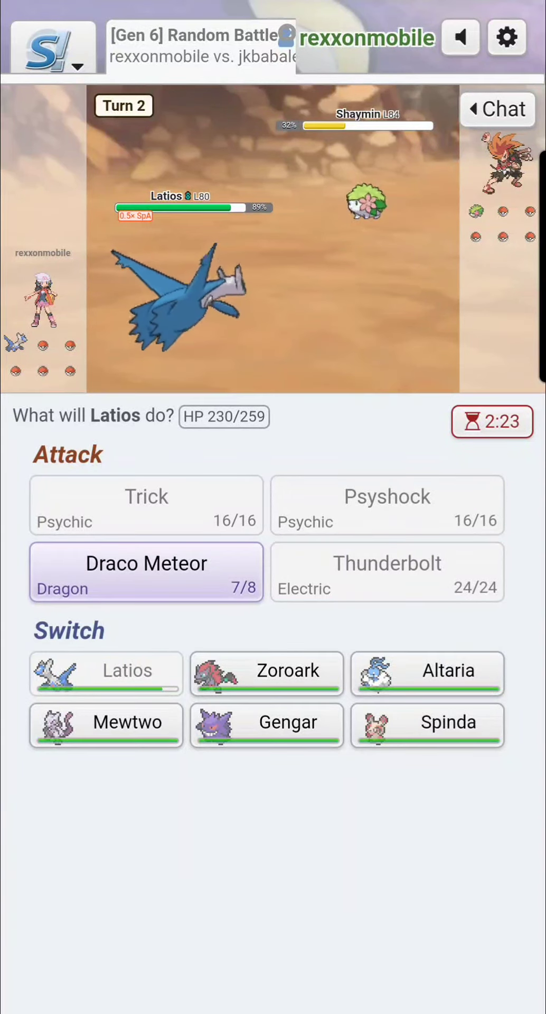
left_click(266, 672)
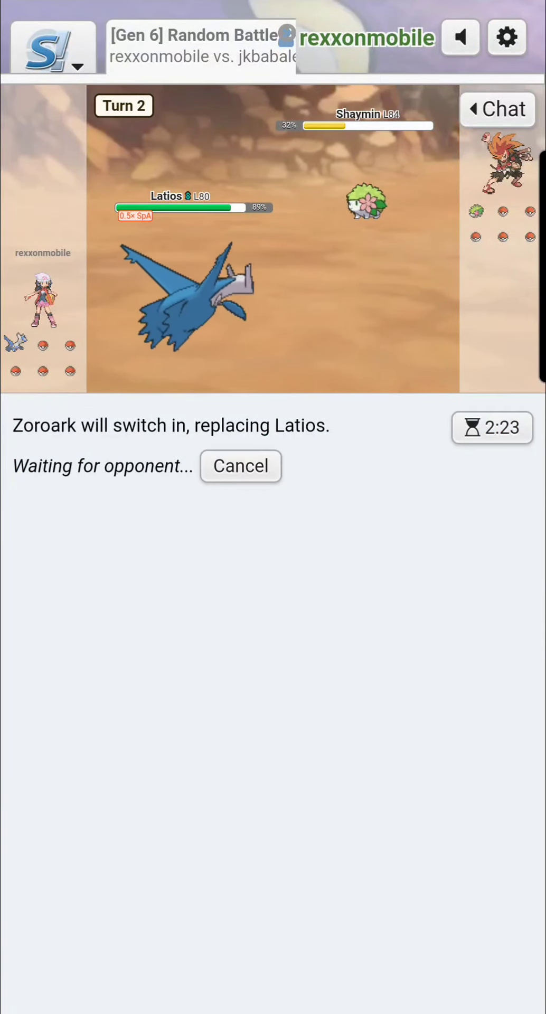
left_click(240, 465)
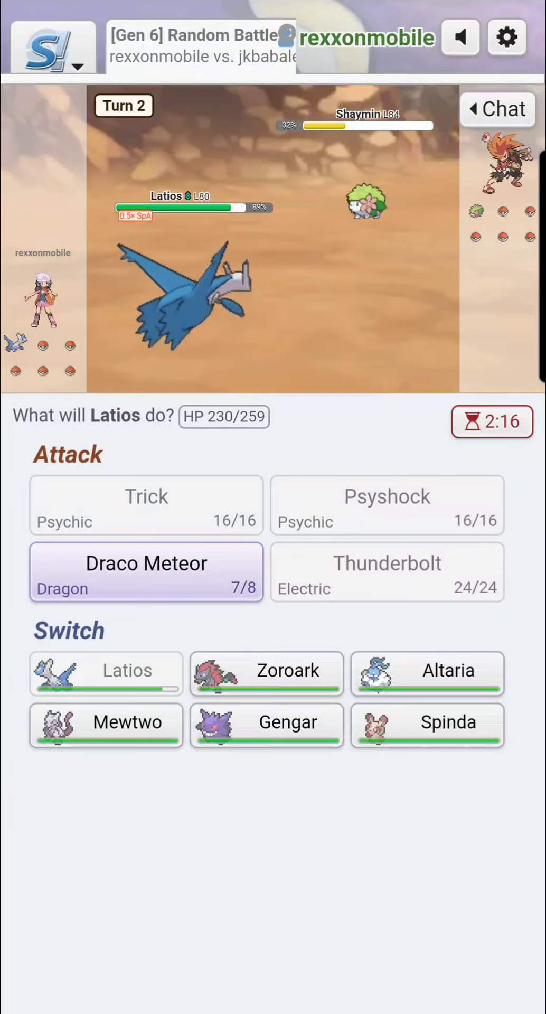
- Finish Shaymin with Draco Meteor, then hit Walrein with Spinda's Superpower
left_click(146, 572)
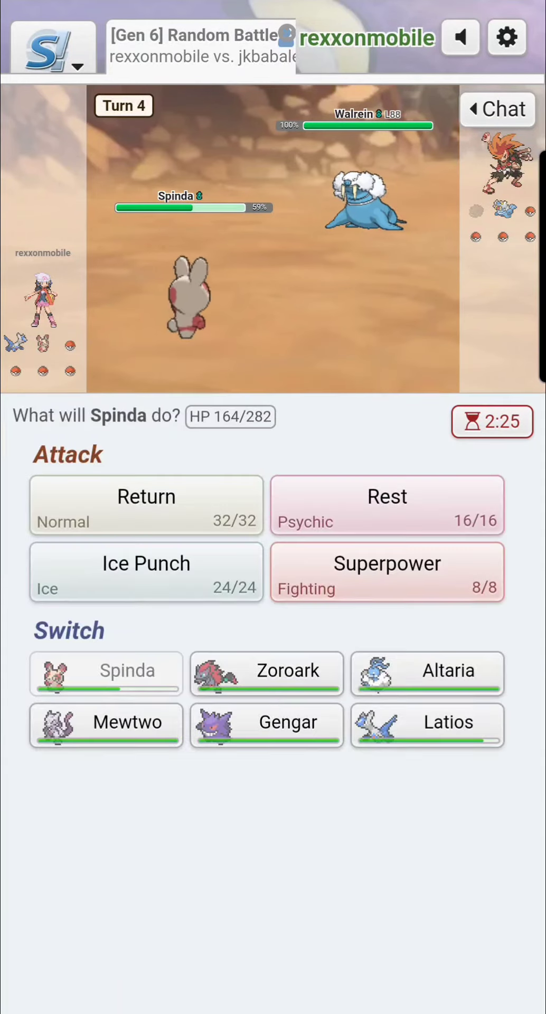
left_click(386, 572)
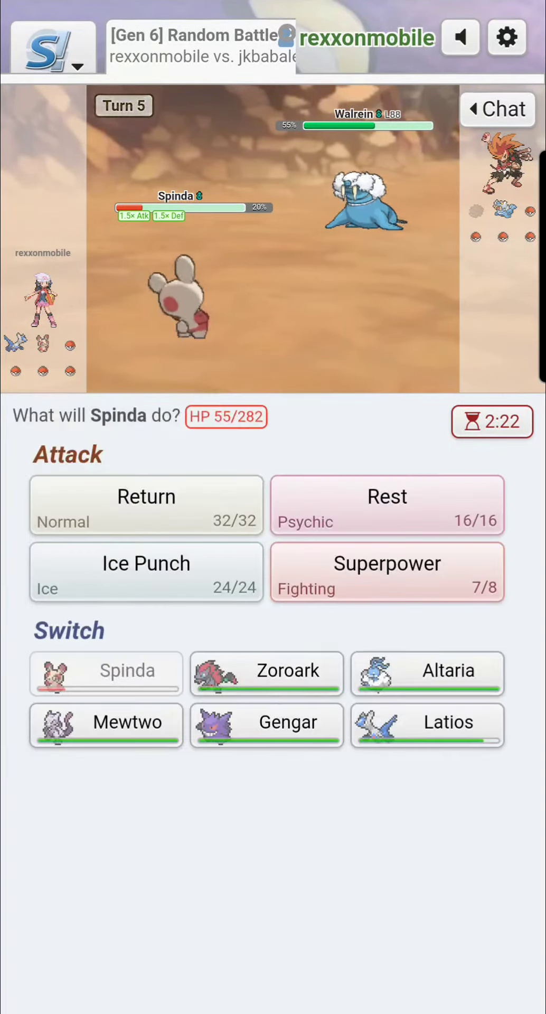
- Check the battle log, then have Spinda use Ice Punch and Superpower on Marowak and attack Hariyama until it faints
left_click(496, 108)
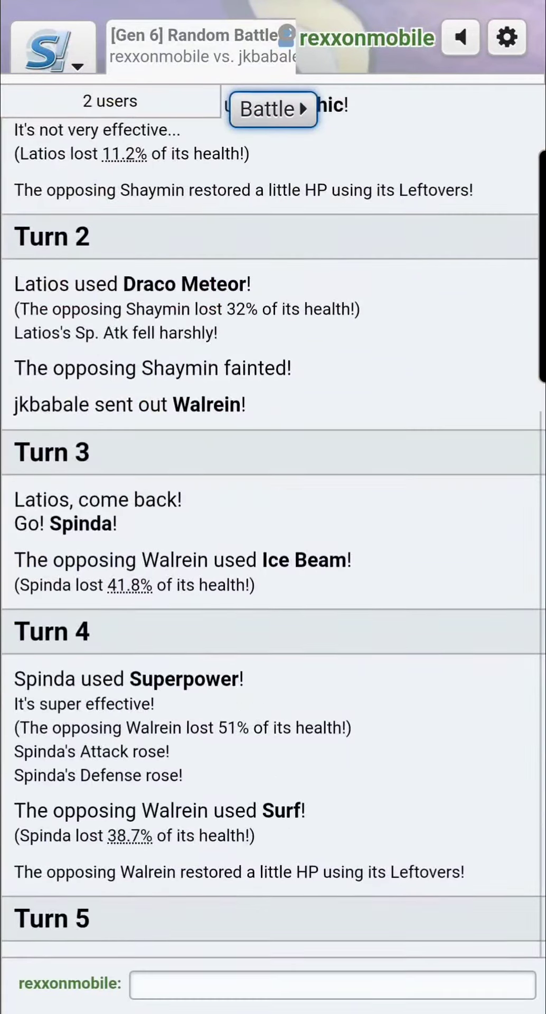
left_click(266, 109)
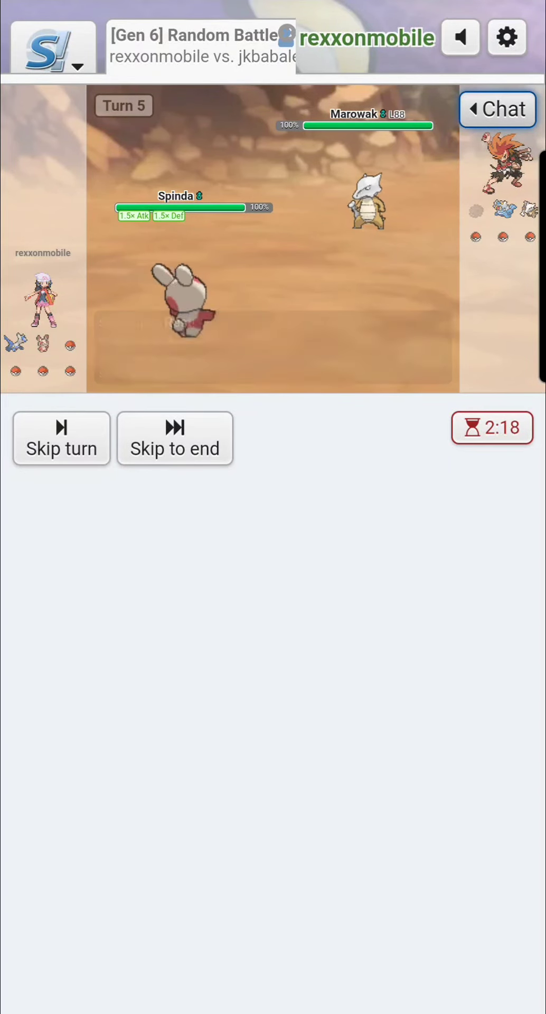
left_click(61, 438)
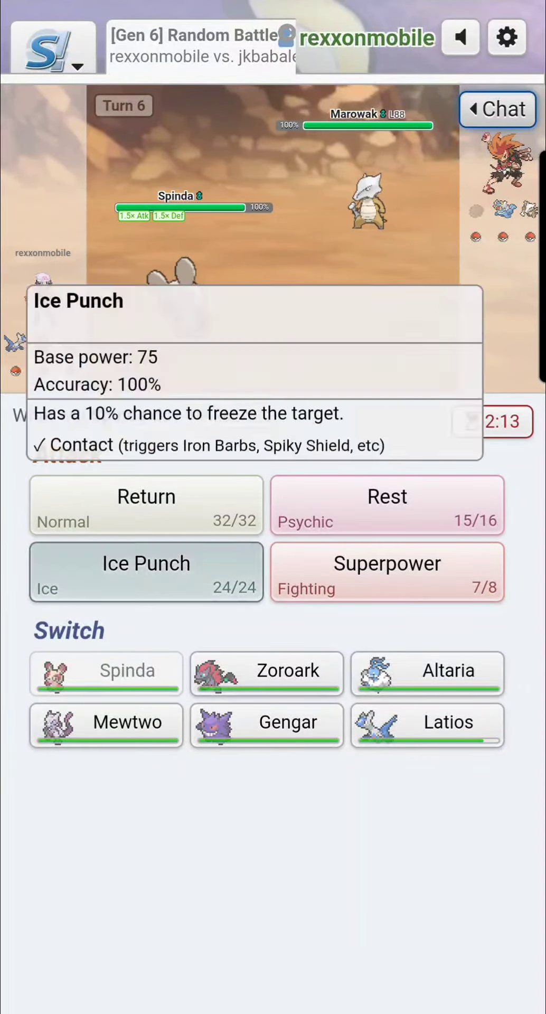
left_click(146, 572)
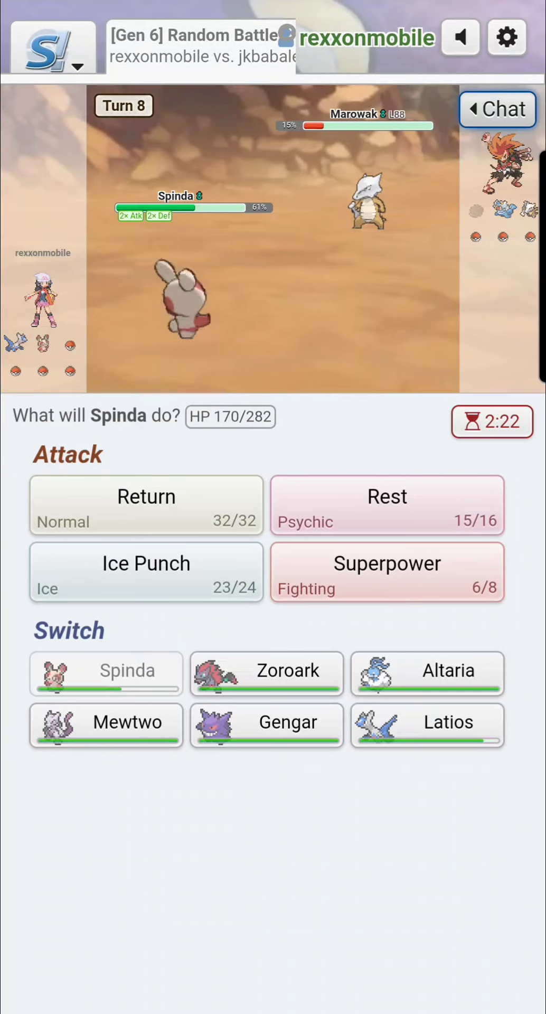
left_click(386, 571)
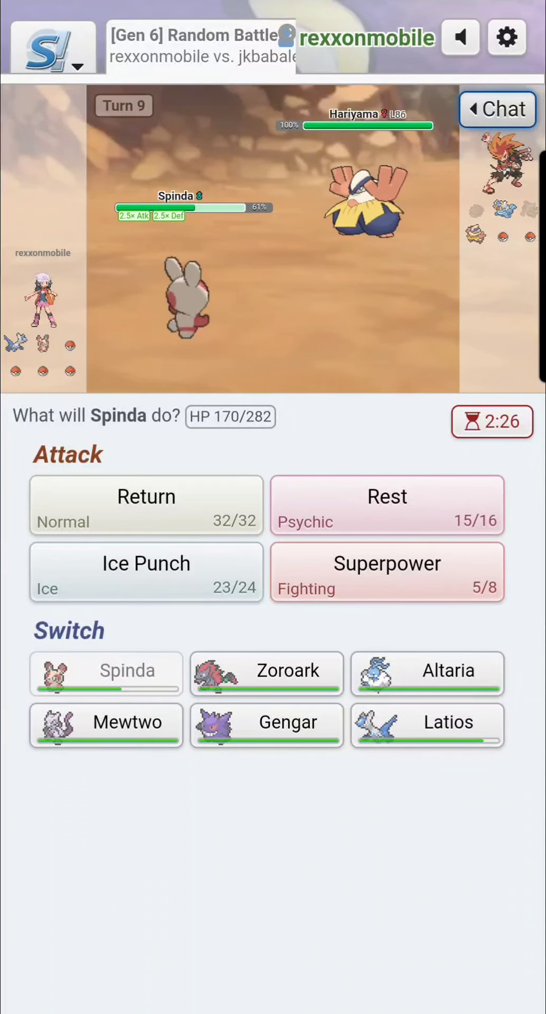
left_click(146, 505)
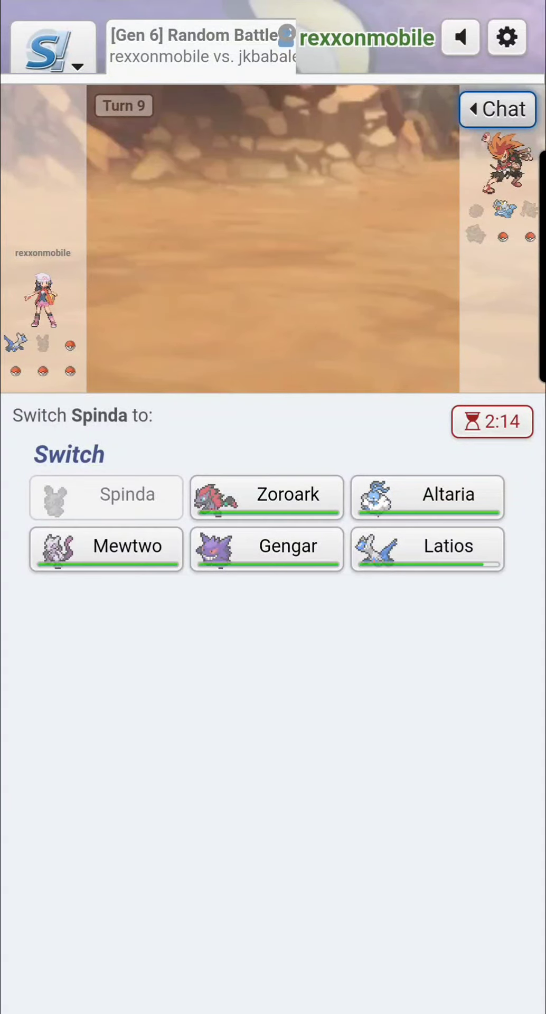
- Send in Gengar for the fainted Spinda and use Sludge Wave on Walrein
left_click(266, 496)
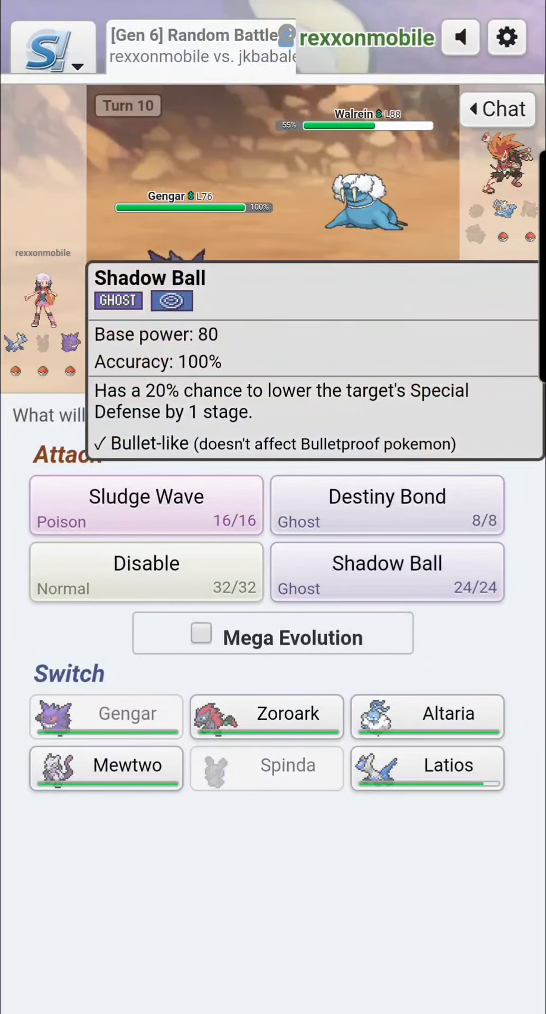
left_click(146, 505)
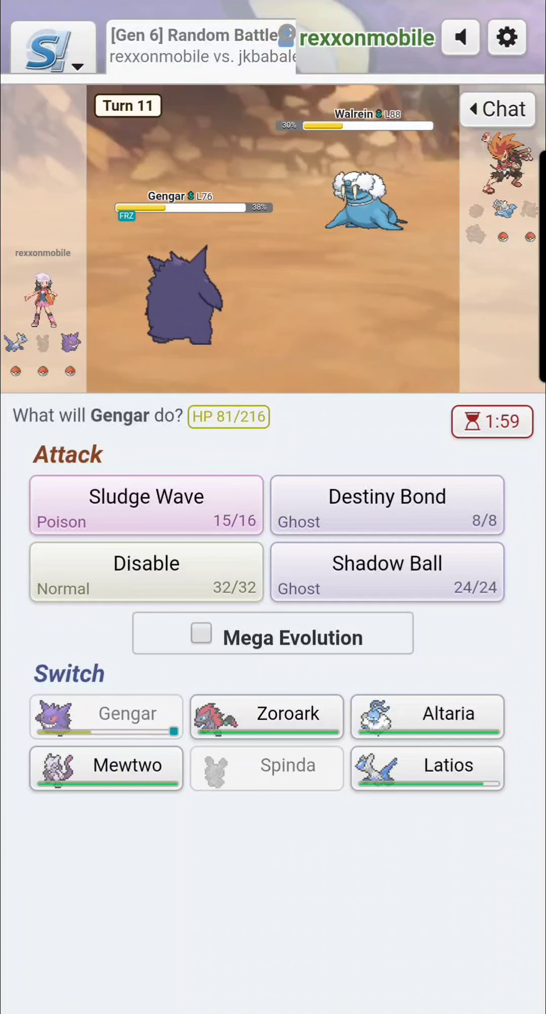
mouse_move(427, 714)
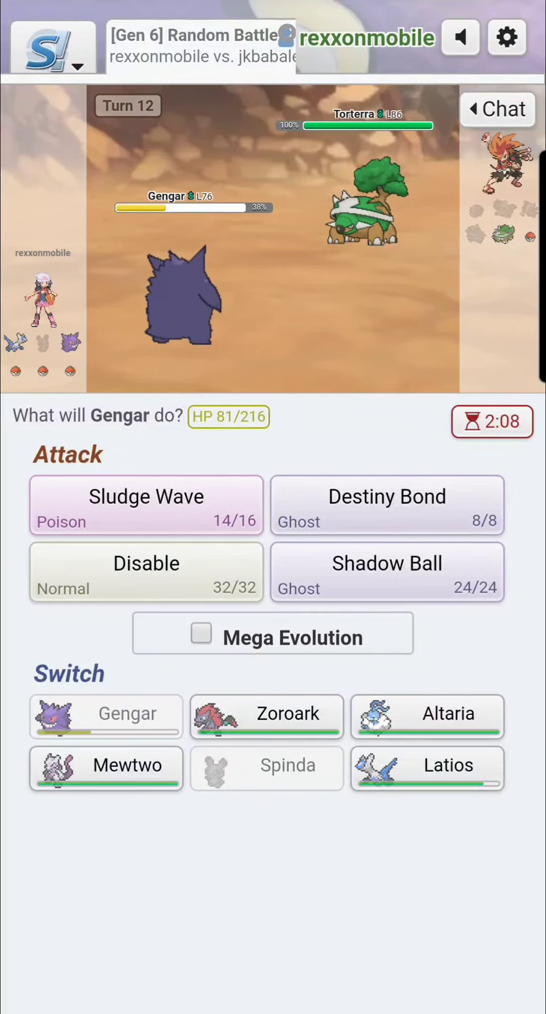
- Attack Torterra with Gengar, leaving it poisoned at 43% as Gengar faints on turn 12
left_click(271, 638)
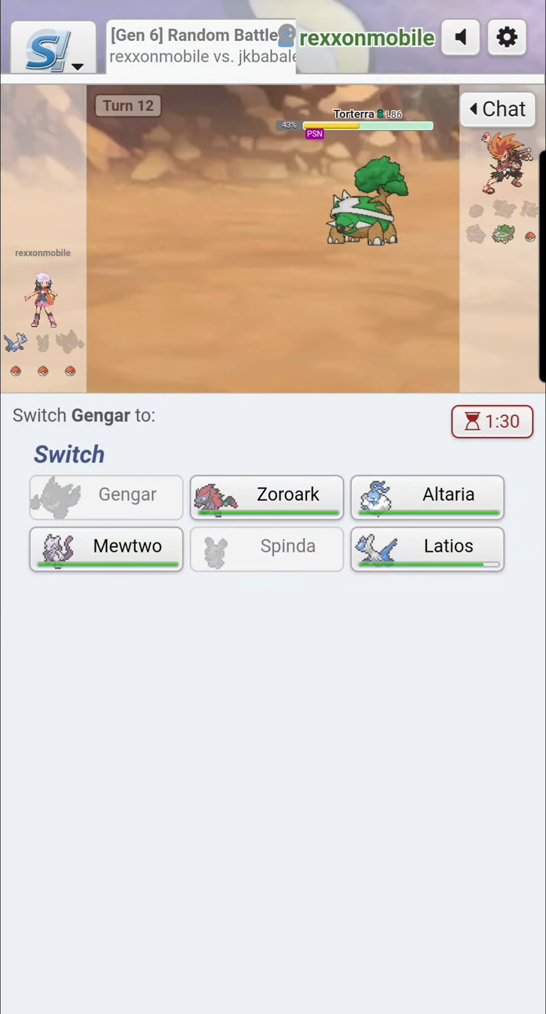
- Send in Mewtwo for the fainted Gengar and knock out Torterra with Ice Beam
left_click(105, 549)
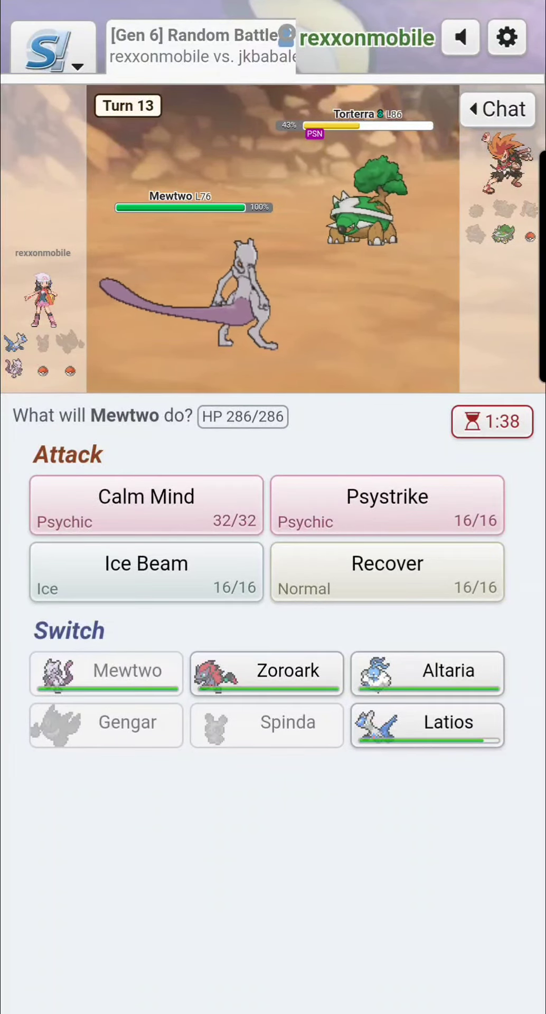
left_click(146, 571)
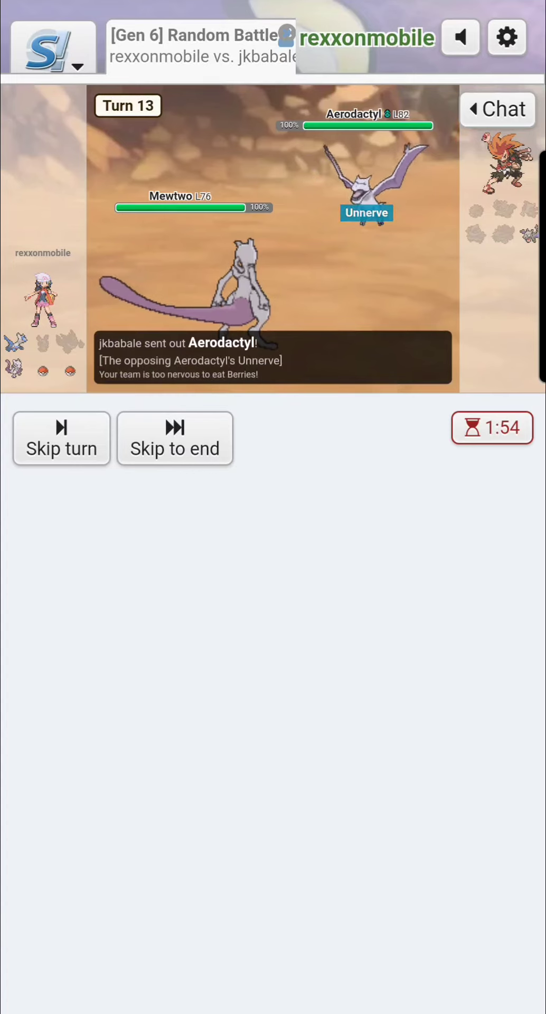
left_click(61, 438)
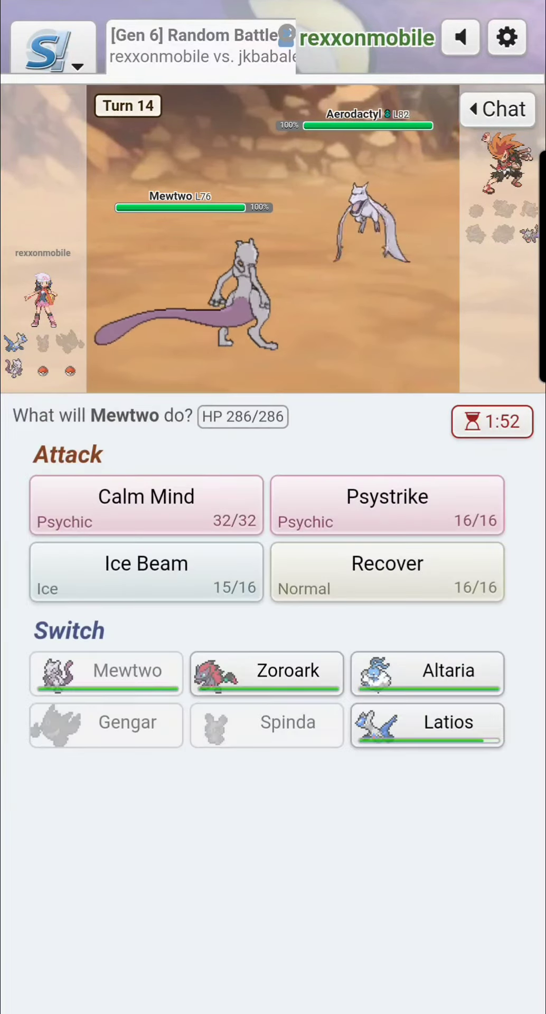
- Boost with Calm Mind, then Ice Beam Aerodactyl to win the battle on turn 16
left_click(145, 504)
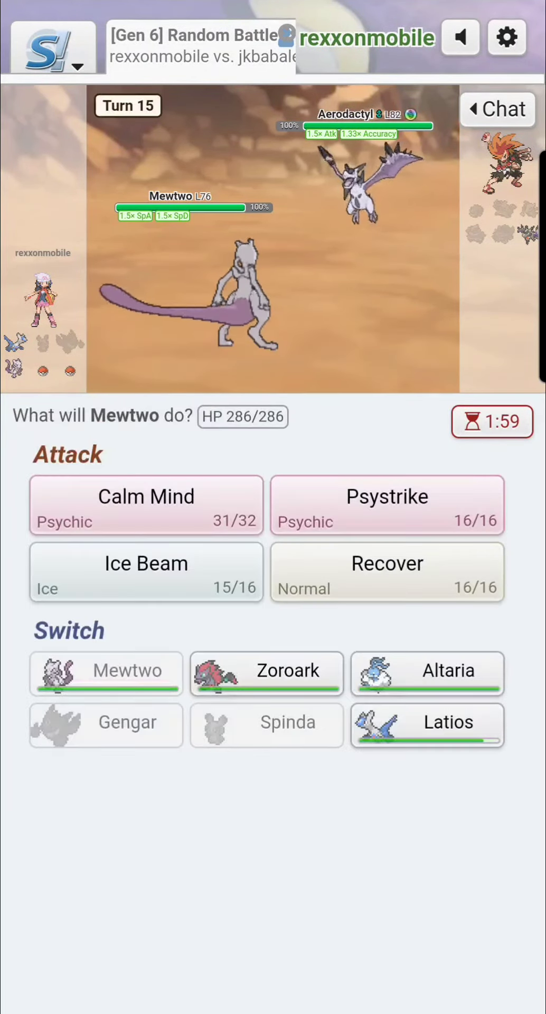
left_click(145, 573)
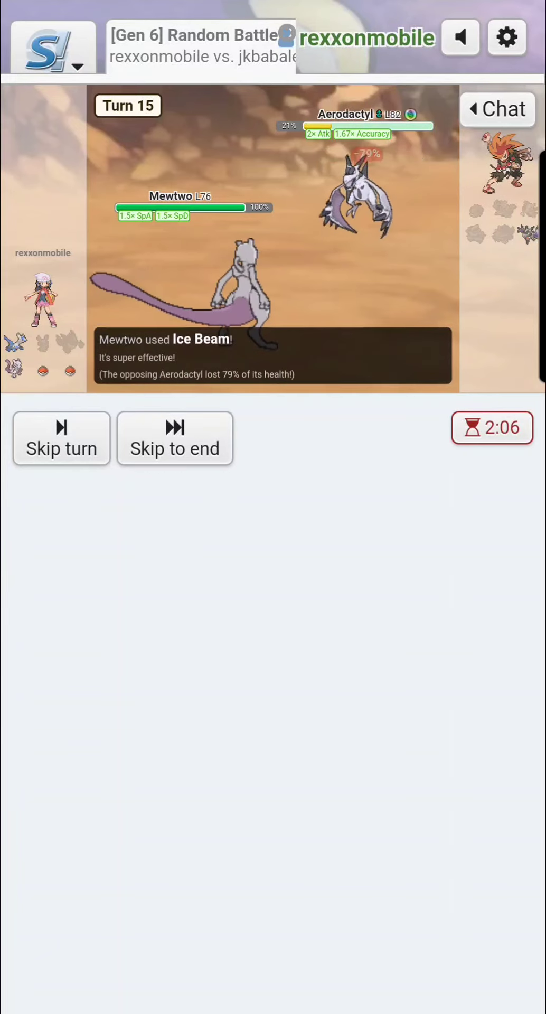
left_click(61, 438)
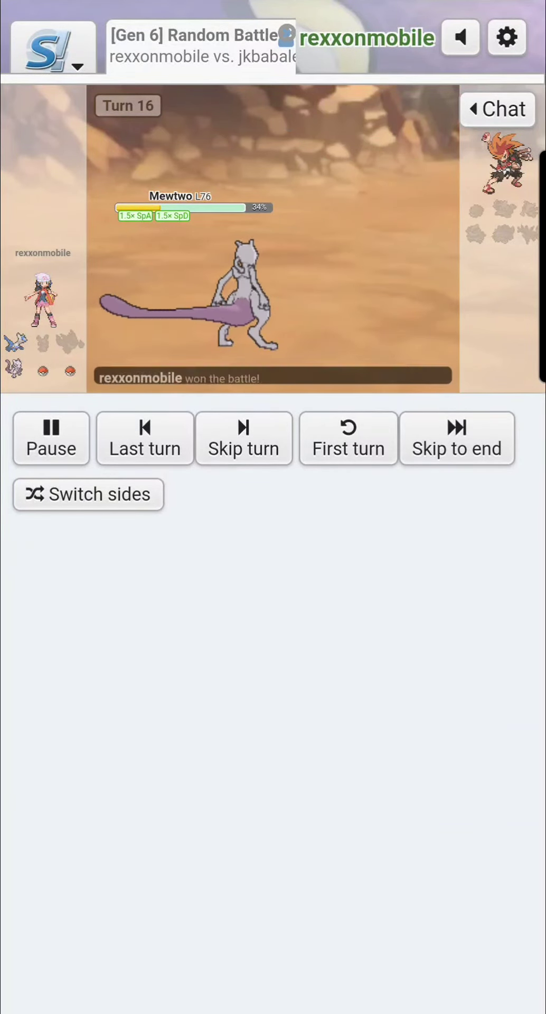
- Upload and share the won battle's replay, dismissing the link notice
left_click(456, 438)
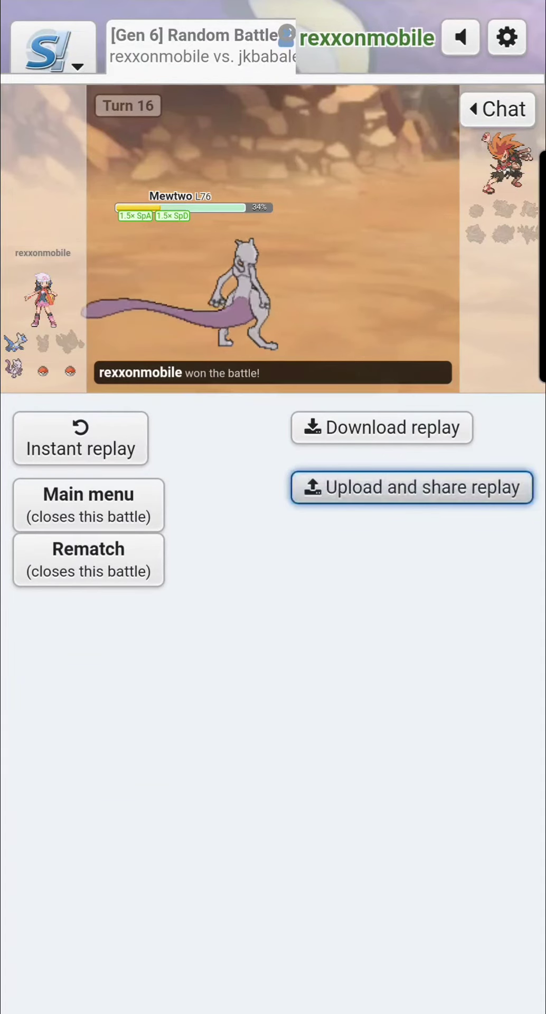
left_click(412, 487)
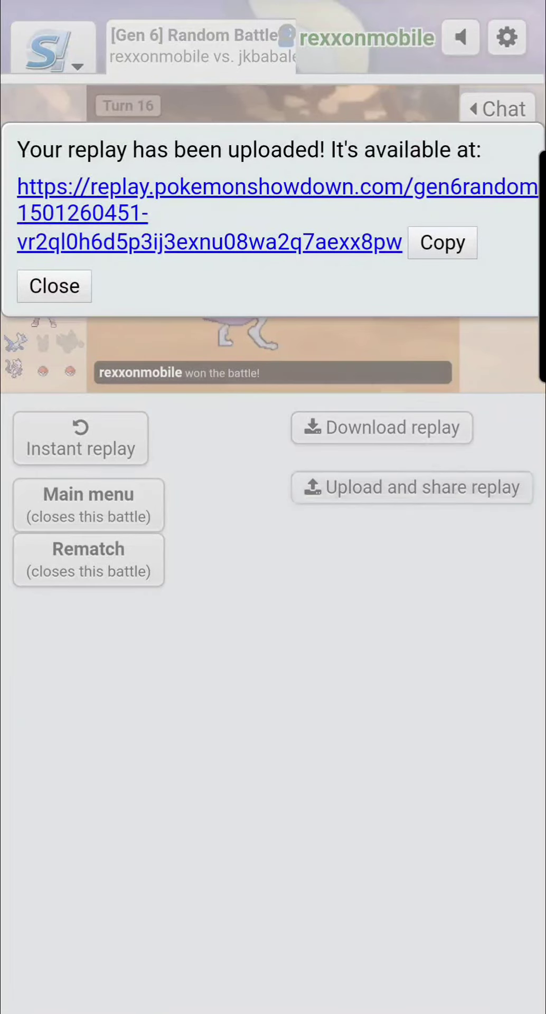
left_click(87, 505)
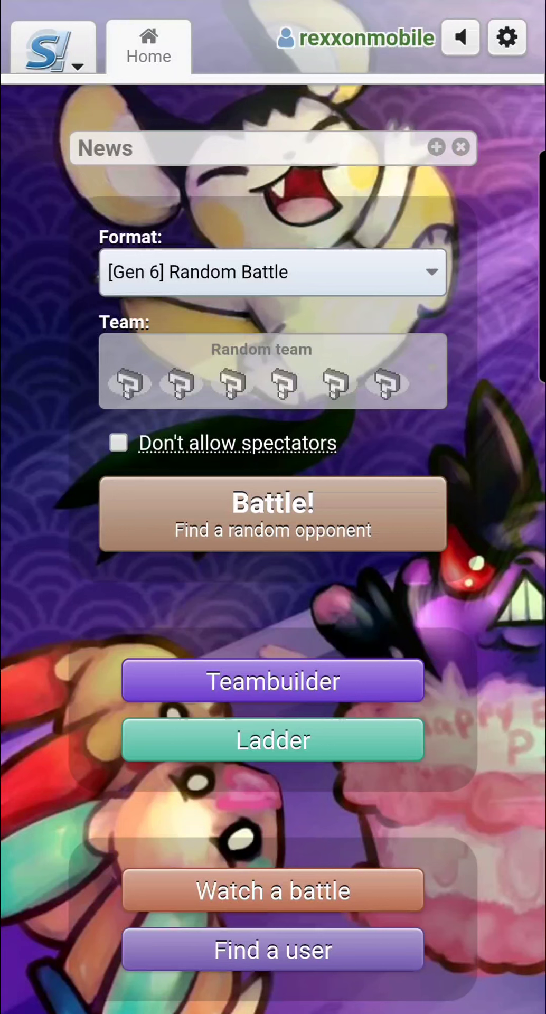
left_click(273, 513)
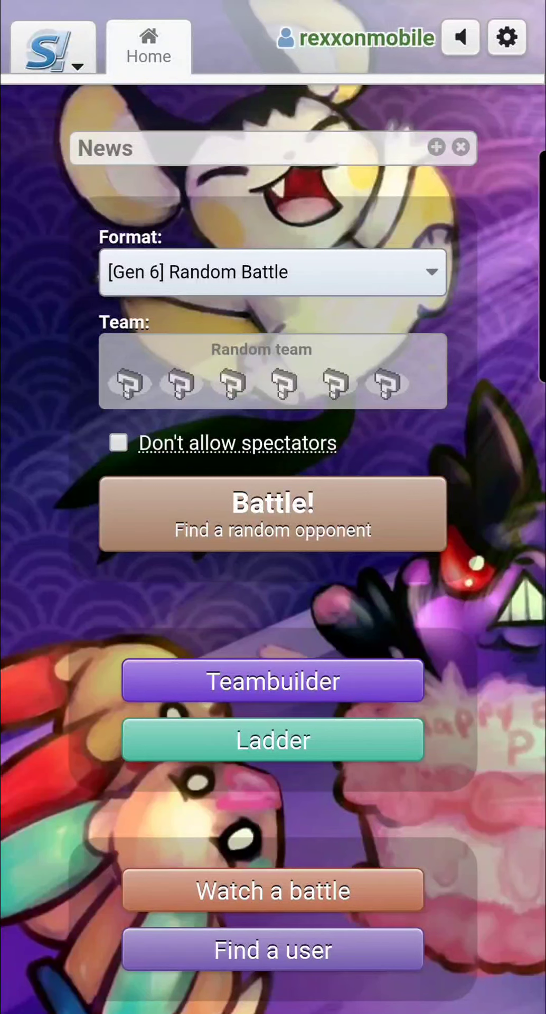
left_click(272, 513)
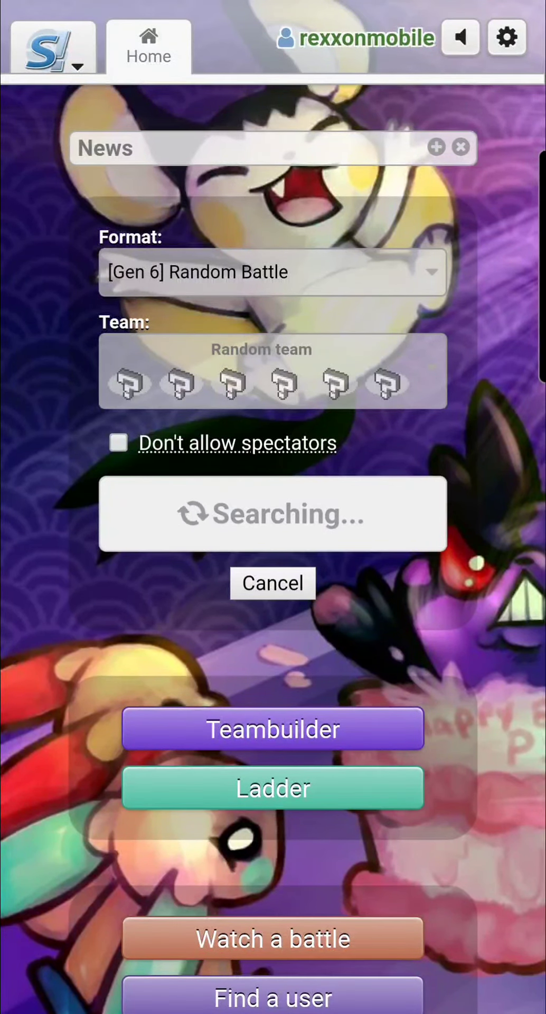
left_click(272, 583)
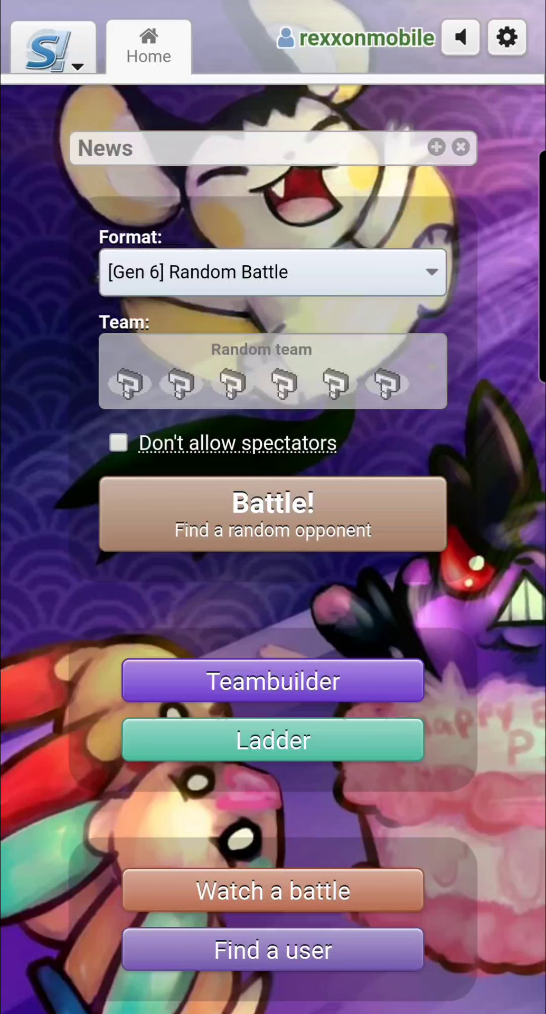